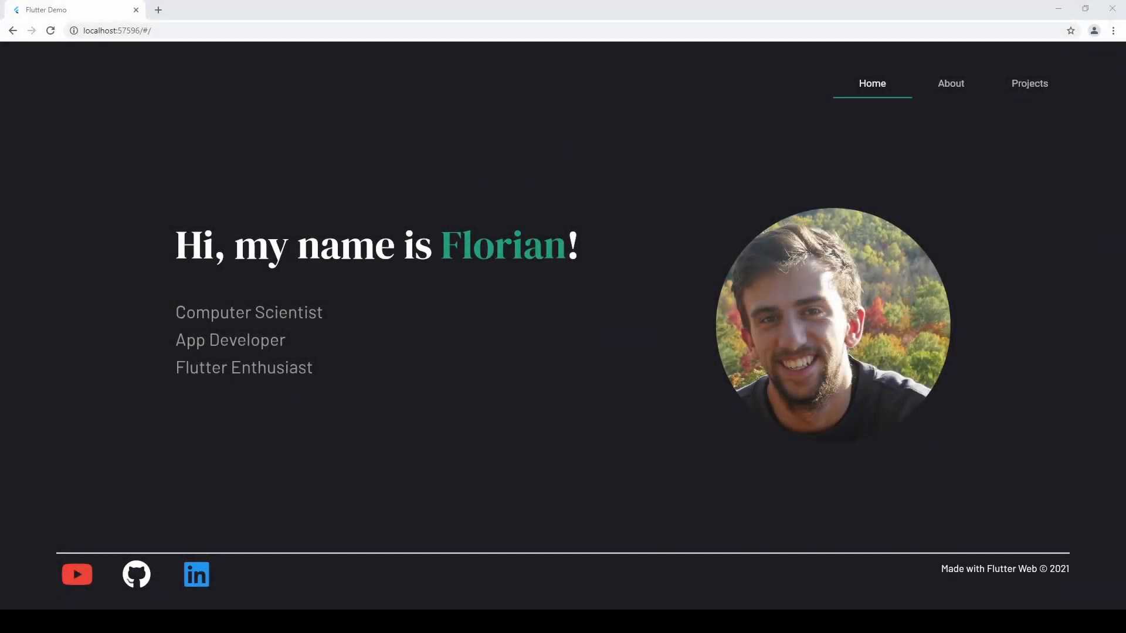
pyautogui.moveTo(761, 445)
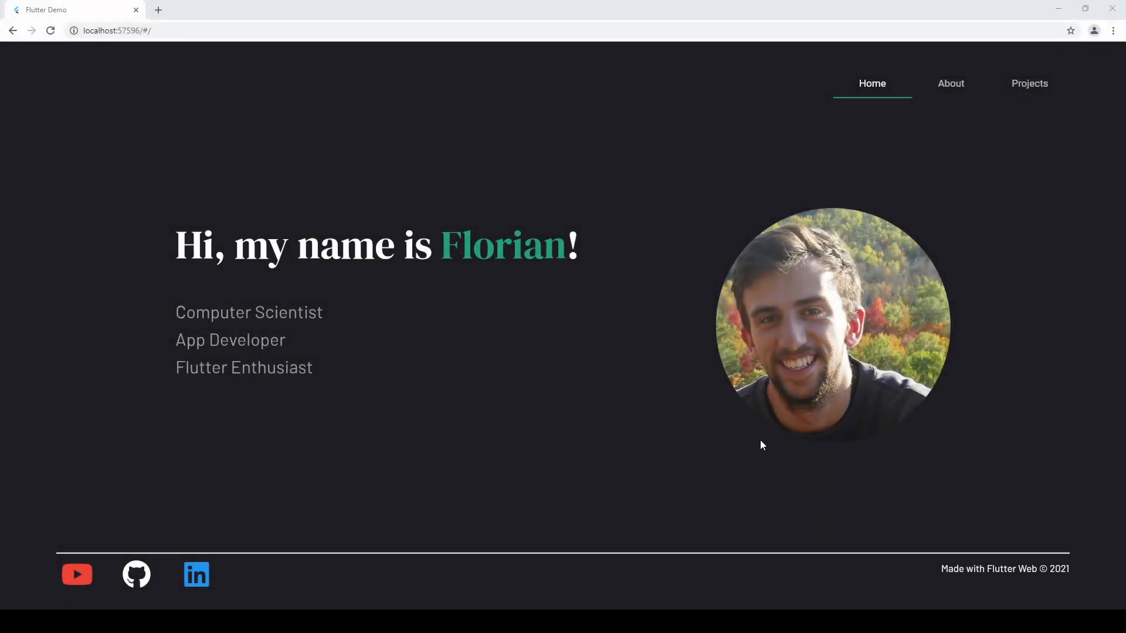
# Switch between the About and Home pages twice, then visit Projects and return to About.
pyautogui.click(950, 84)
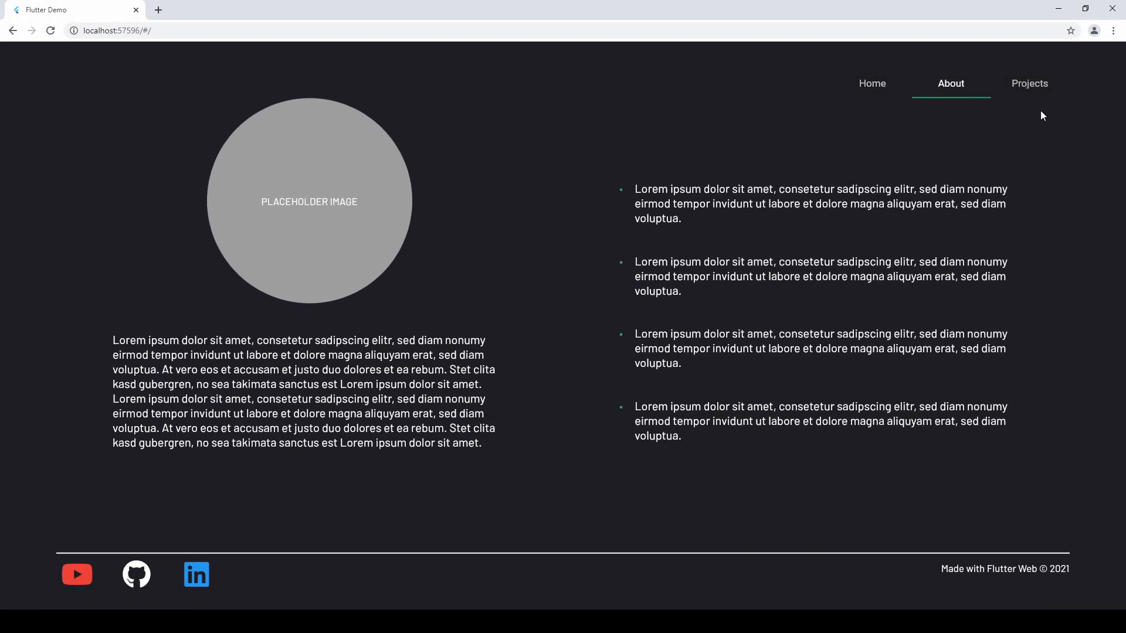
pyautogui.moveTo(881, 100)
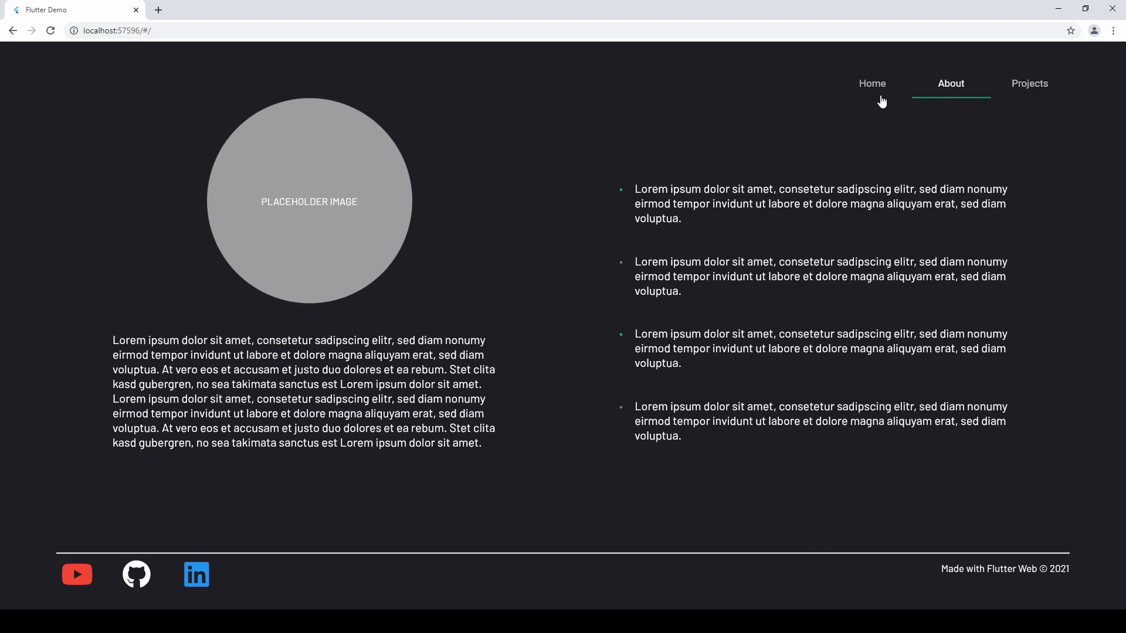
pyautogui.click(871, 83)
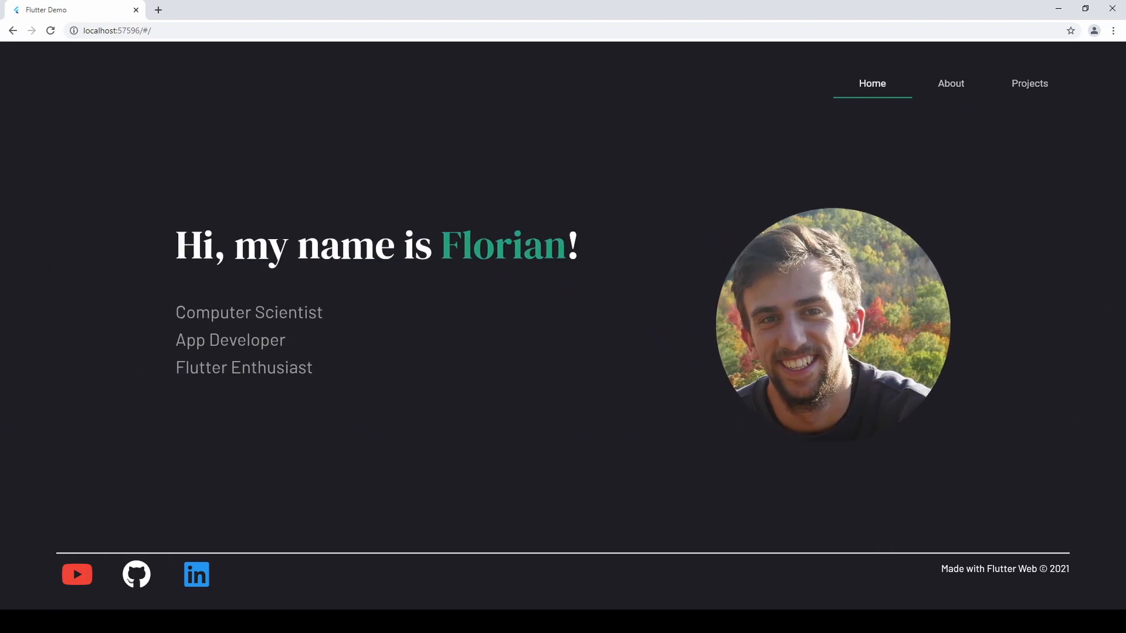
pyautogui.click(949, 83)
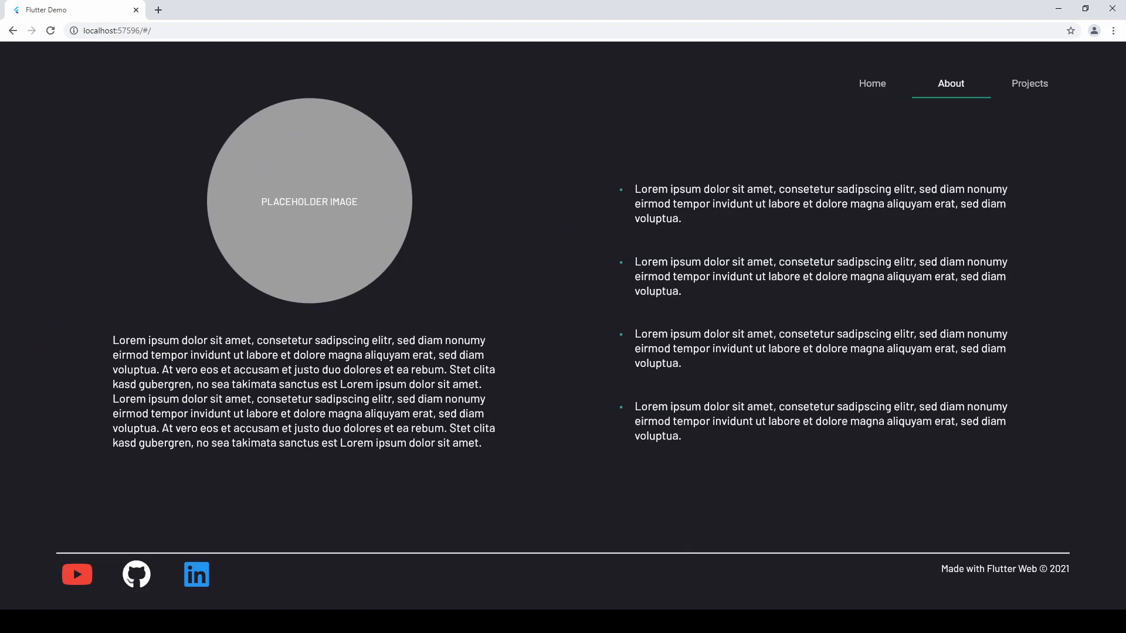
pyautogui.click(872, 83)
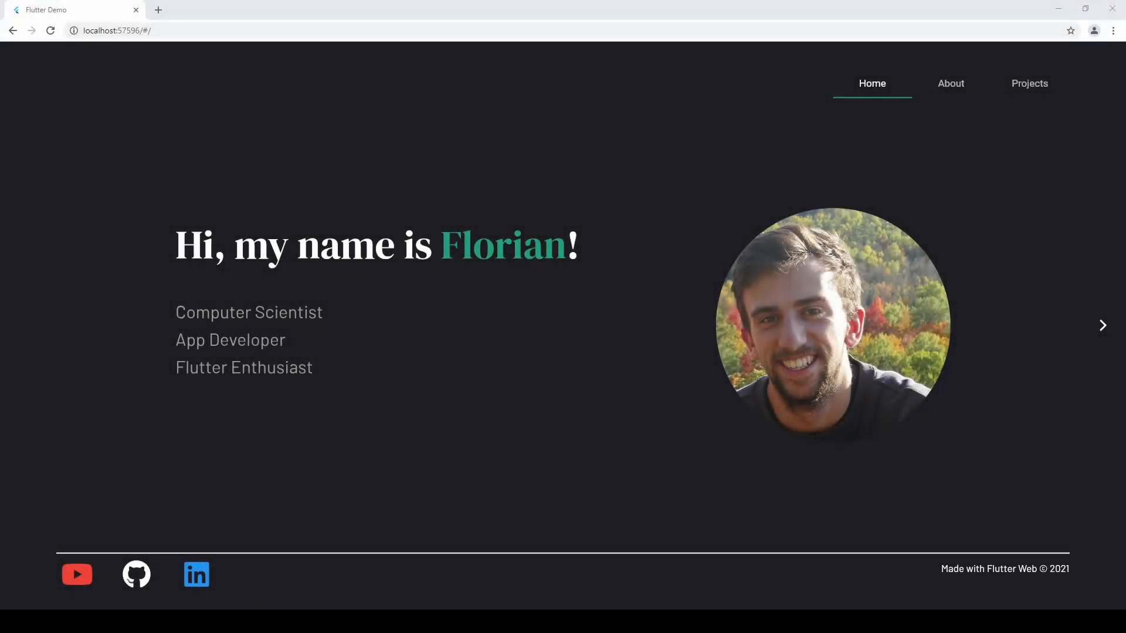
pyautogui.click(950, 84)
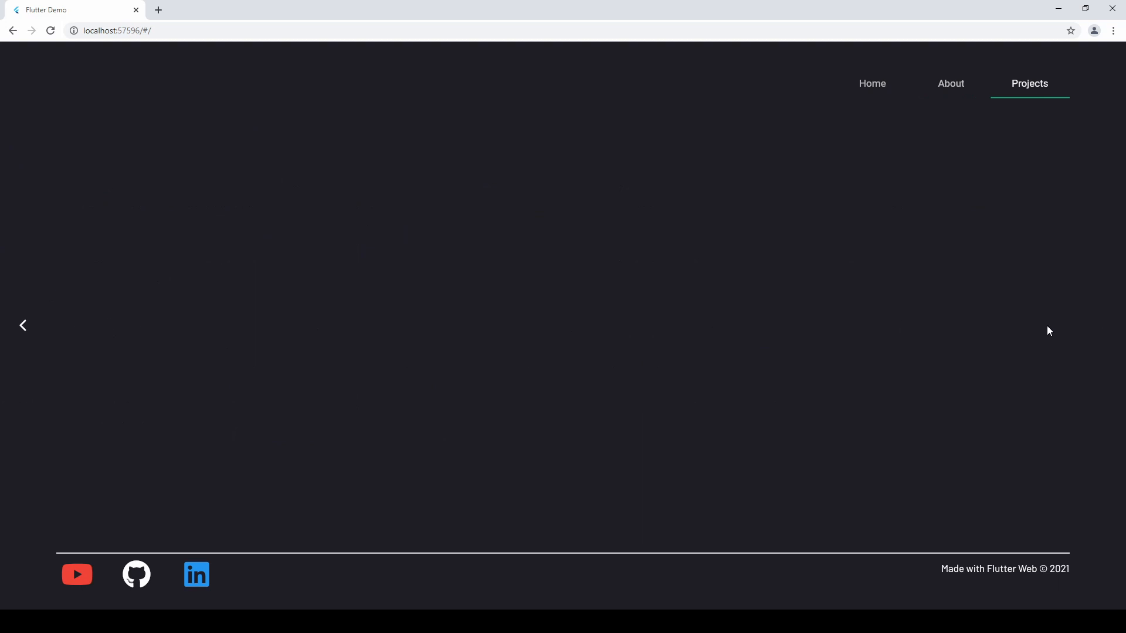
pyautogui.click(76, 573)
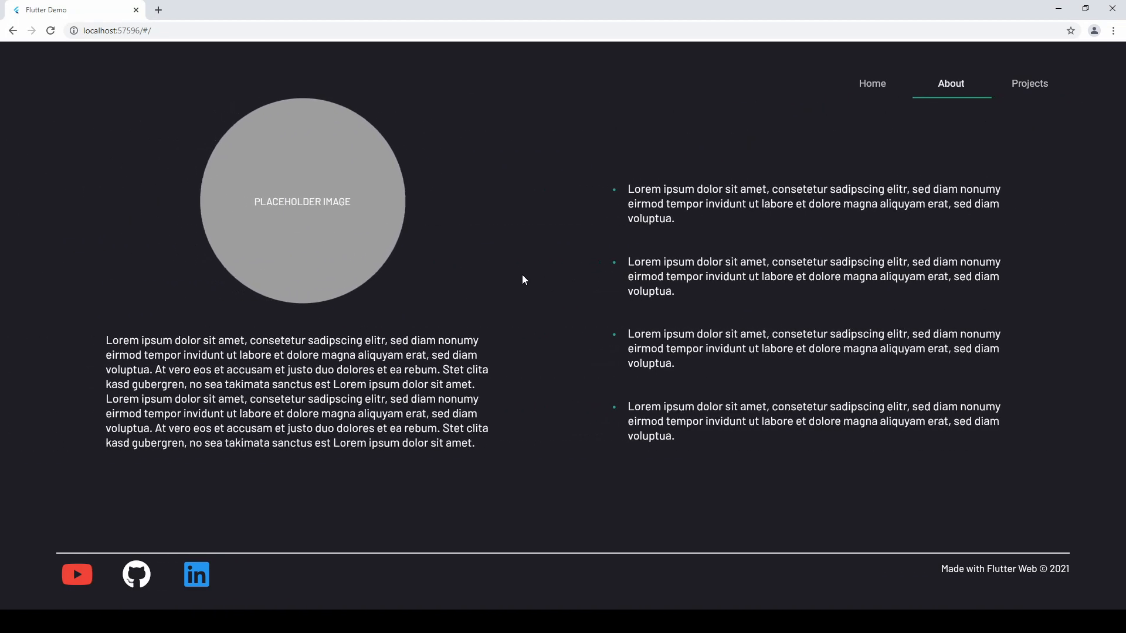
# Bring Android Studio's homepage.dart code back to the front over Chrome.
pyautogui.click(871, 84)
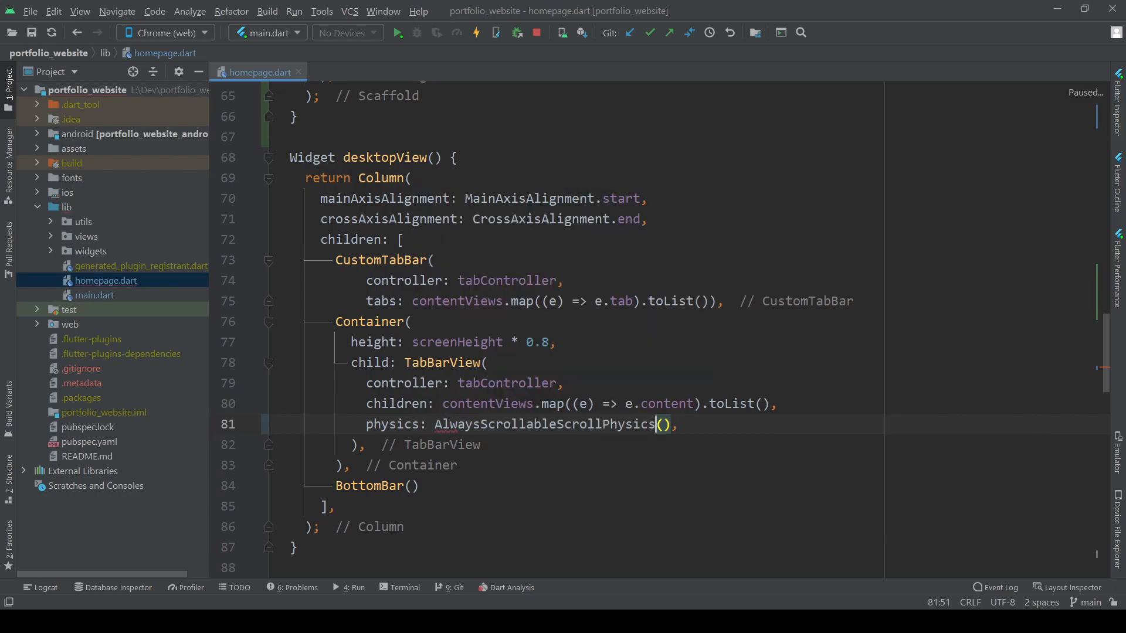
# Hot-restart the running portfolio site so Home appears with its forward arrow.
pyautogui.click(677, 423)
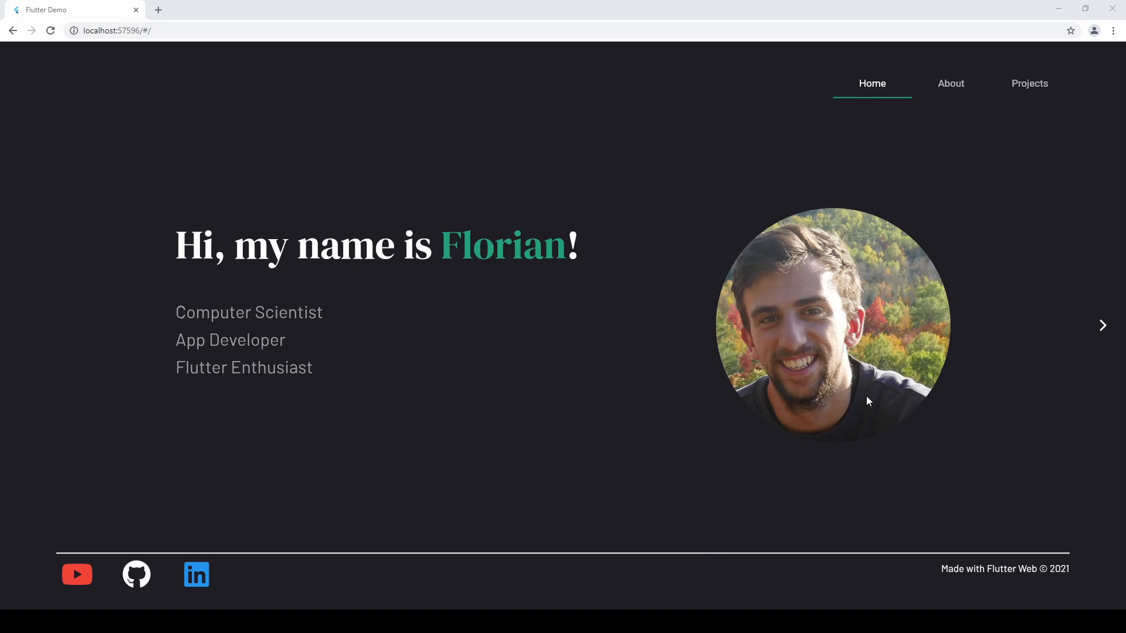
# Advance from the Home page to the About page with the forward arrow.
pyautogui.click(950, 84)
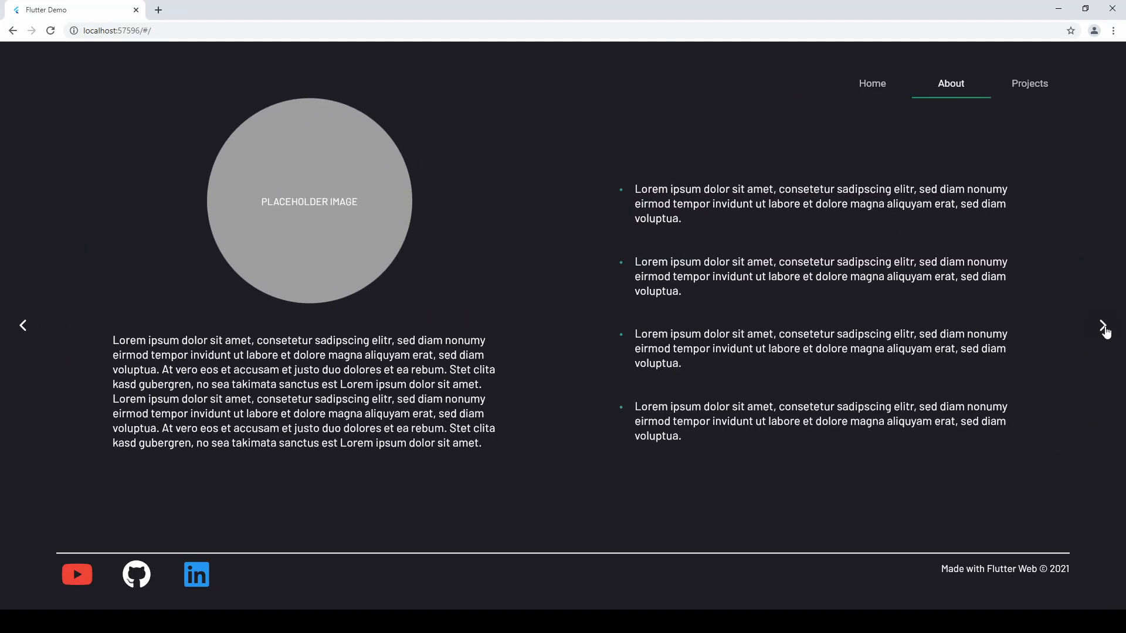
pyautogui.moveTo(879, 89)
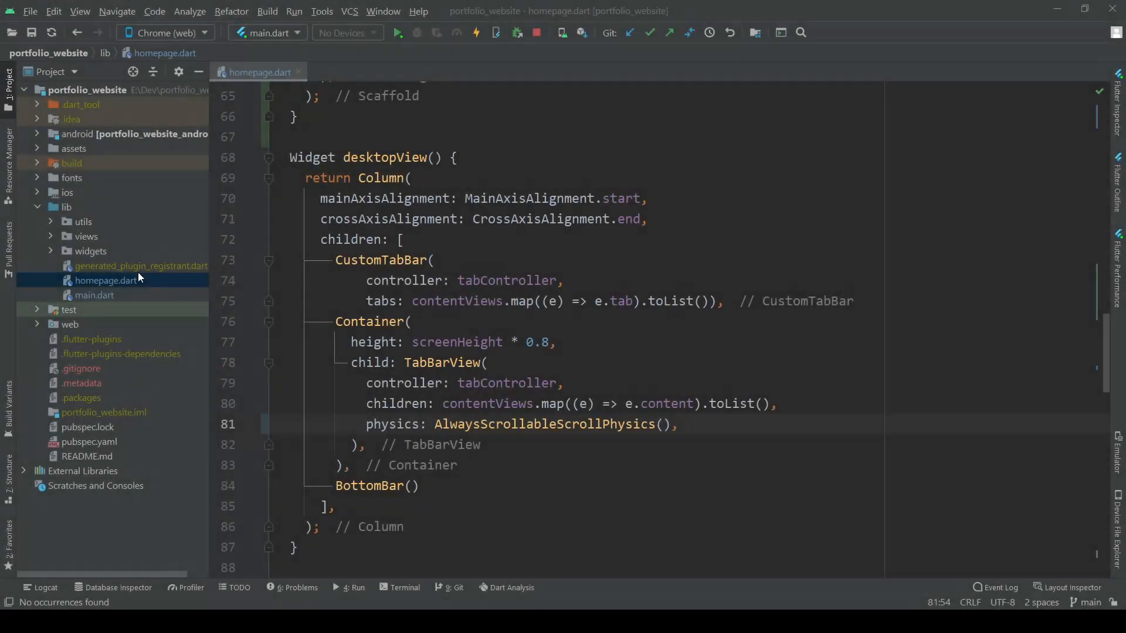
# Create navigation_arrow.dart in the widgets folder and add it to Git.
pyautogui.rightClick(90, 251)
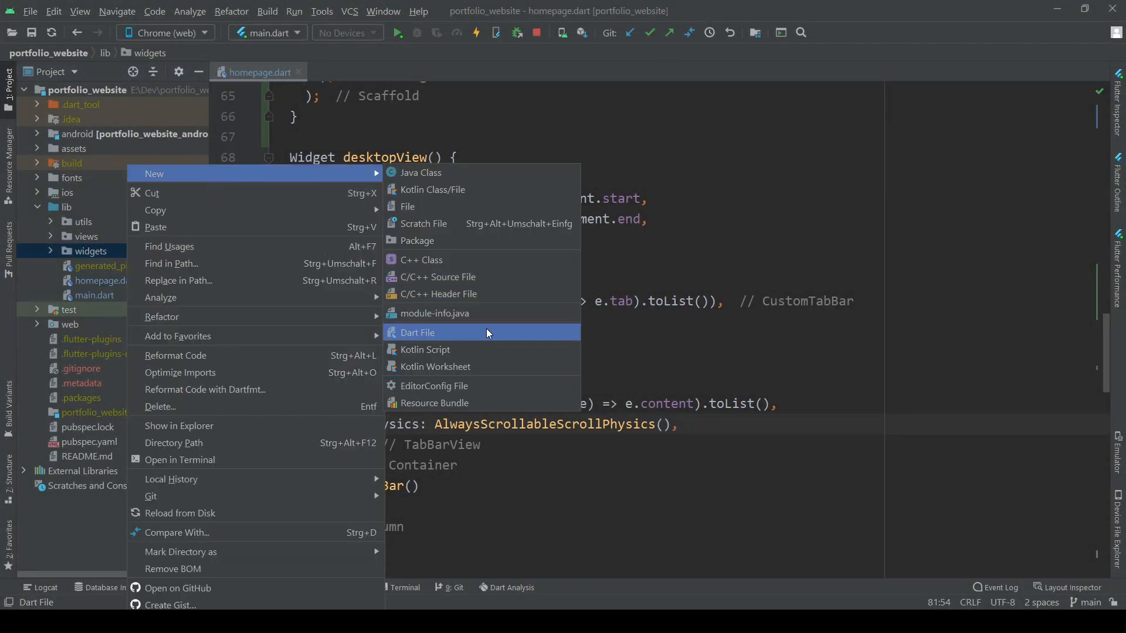
pyautogui.click(418, 332)
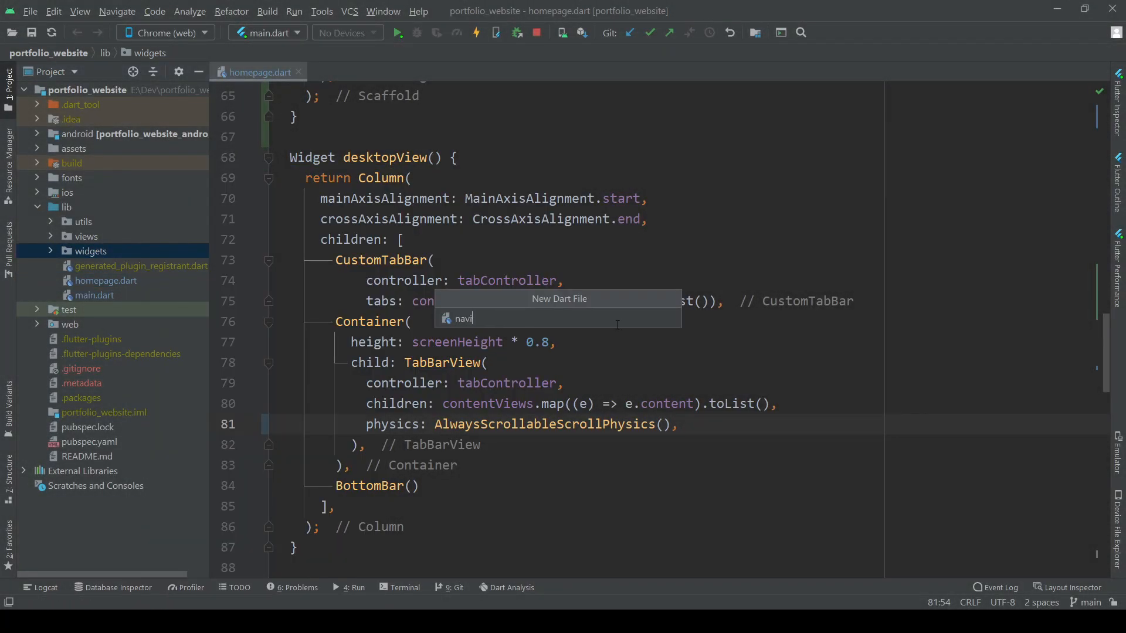
pyautogui.press('Enter')
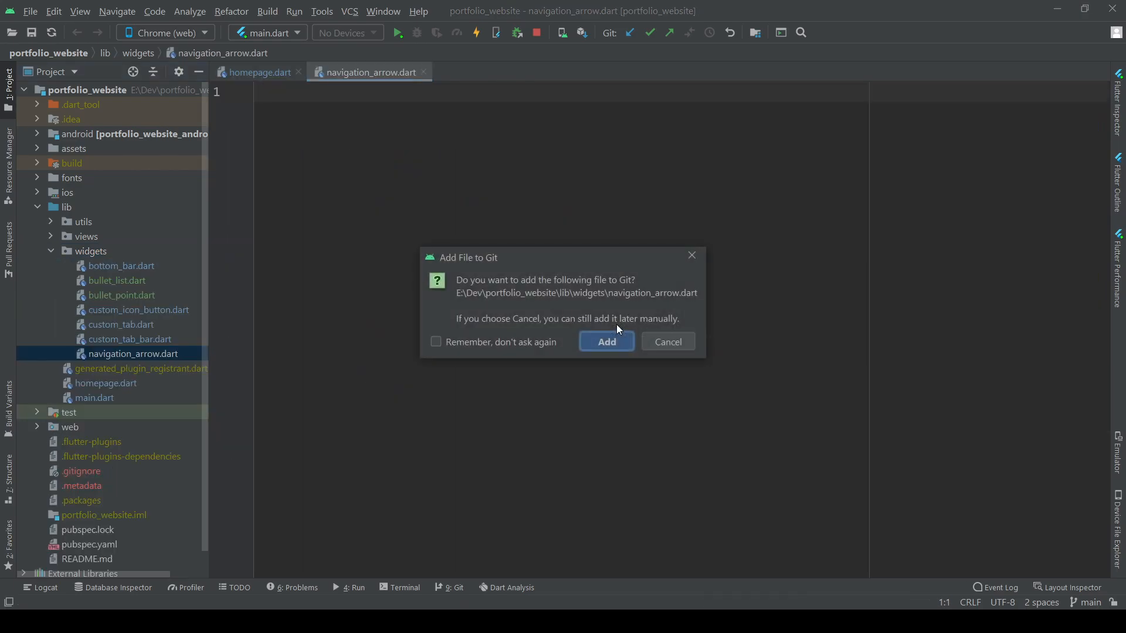
pyautogui.click(605, 341)
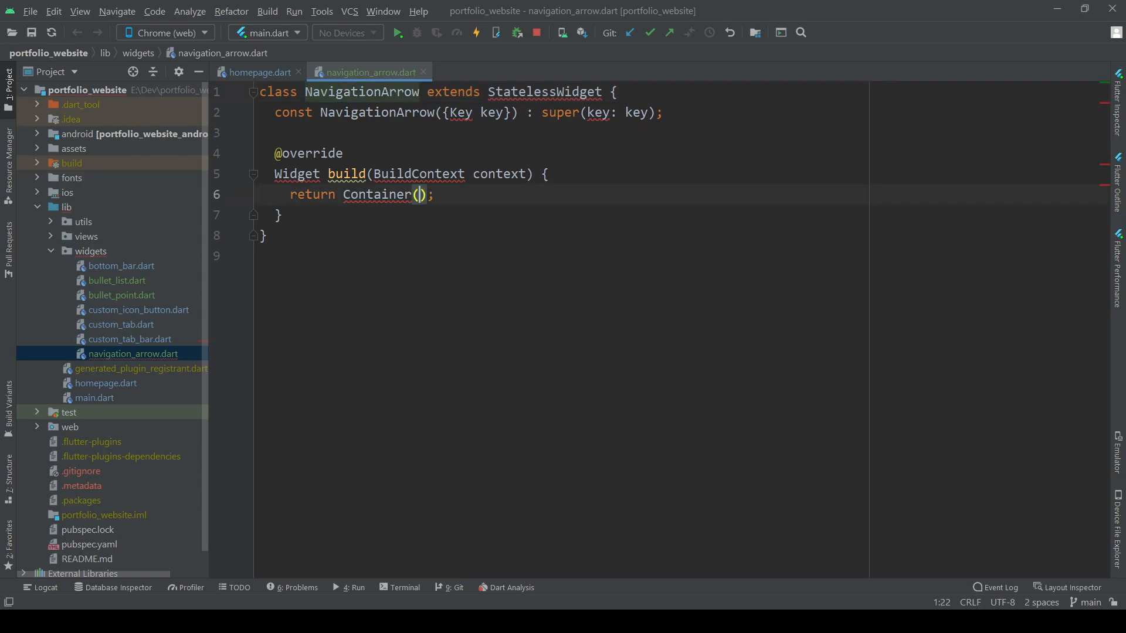
# Import material and give the NavigationArrow widget a final bool isBackArrow field.
pyautogui.click(564, 92)
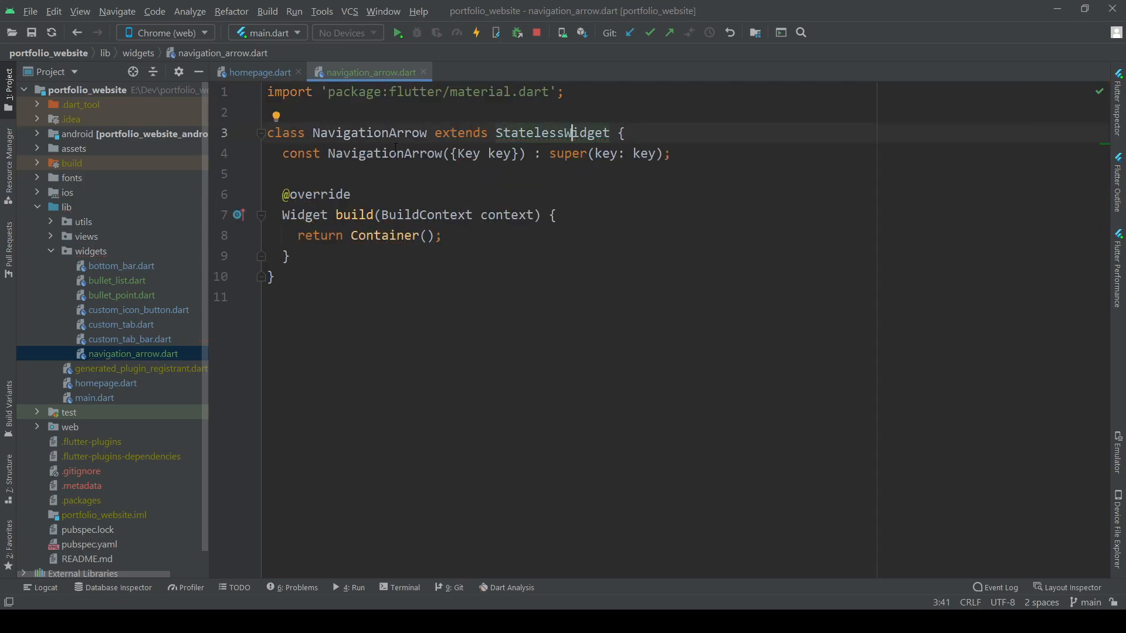
pyautogui.write(', @required this.is')
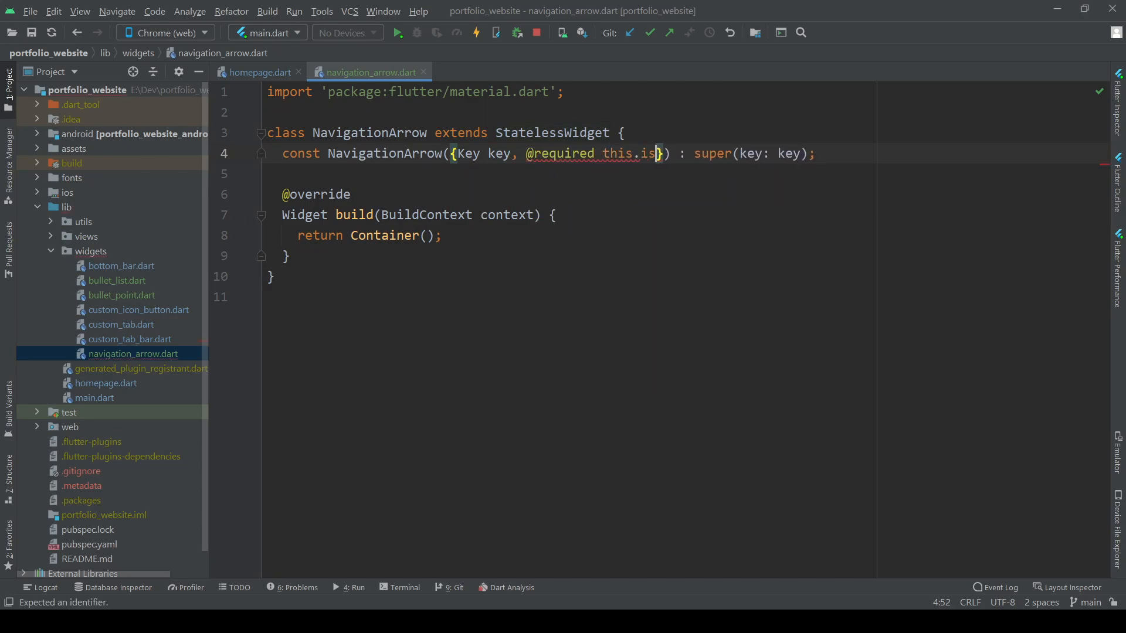
pyautogui.write('BackArrow')
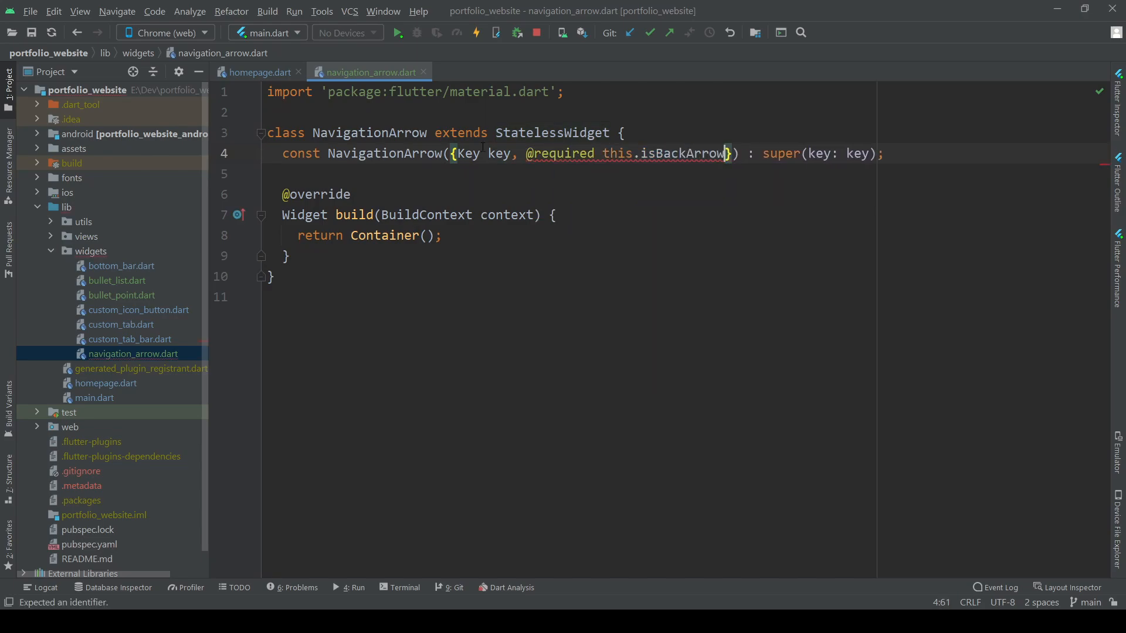
pyautogui.write('final bo')
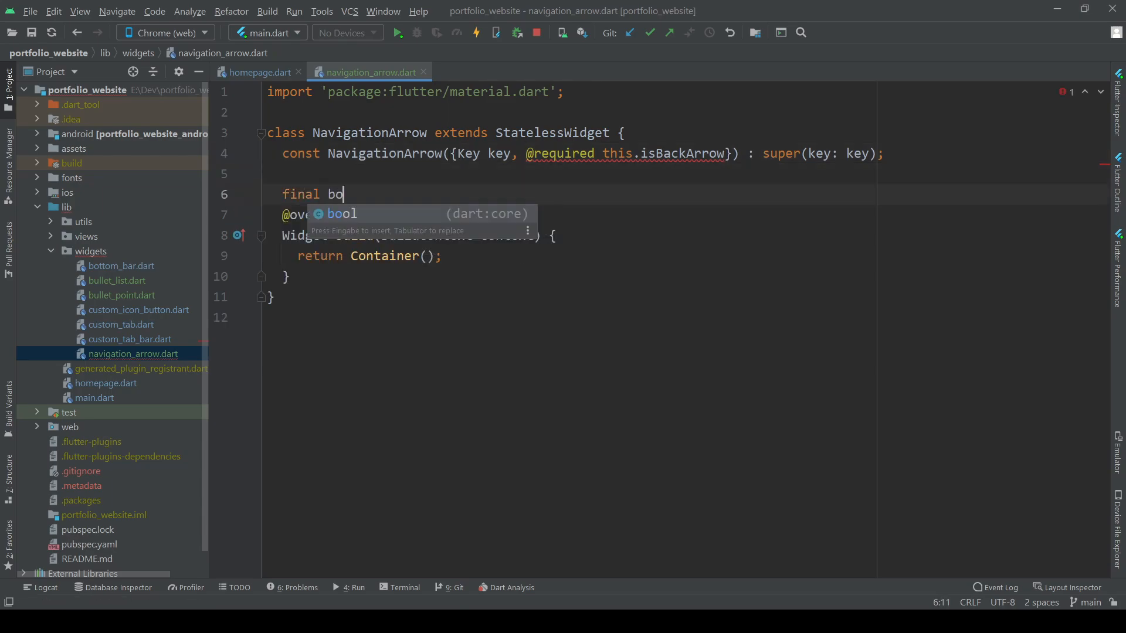
pyautogui.write('ol isBackArrow;')
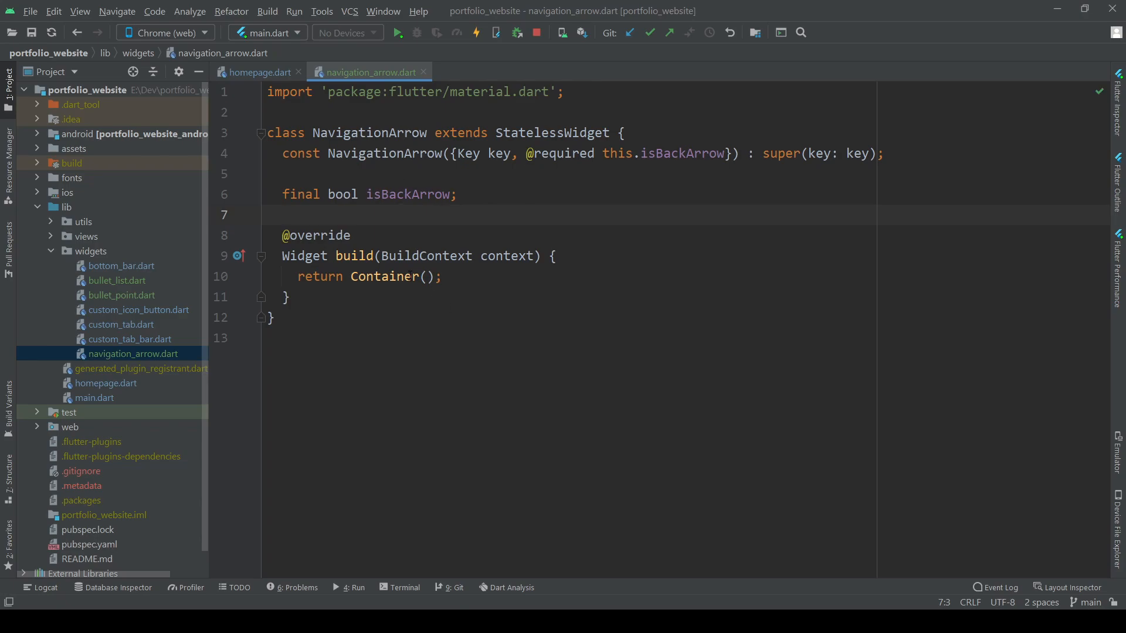
# Return a white, transparent-splash IconButton showing arrow_back_ios_rounded or arrow_forward_ios_rounded.
pyautogui.write('IconButton(icon: icon, onPressed: onPressed')
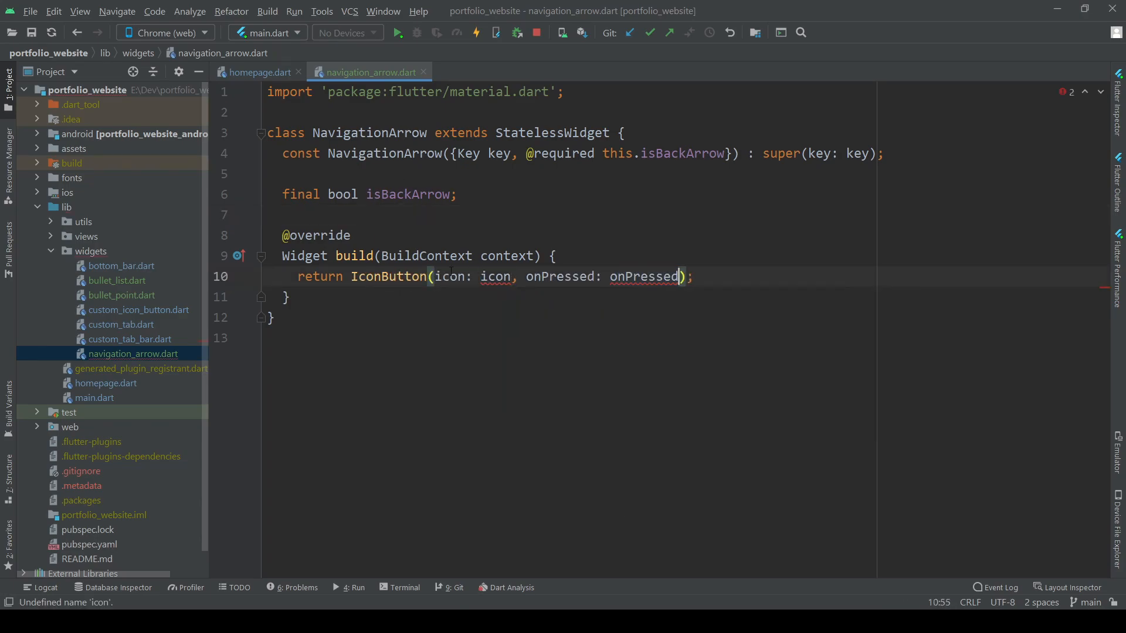
pyautogui.write(', color: Colors.white,,')
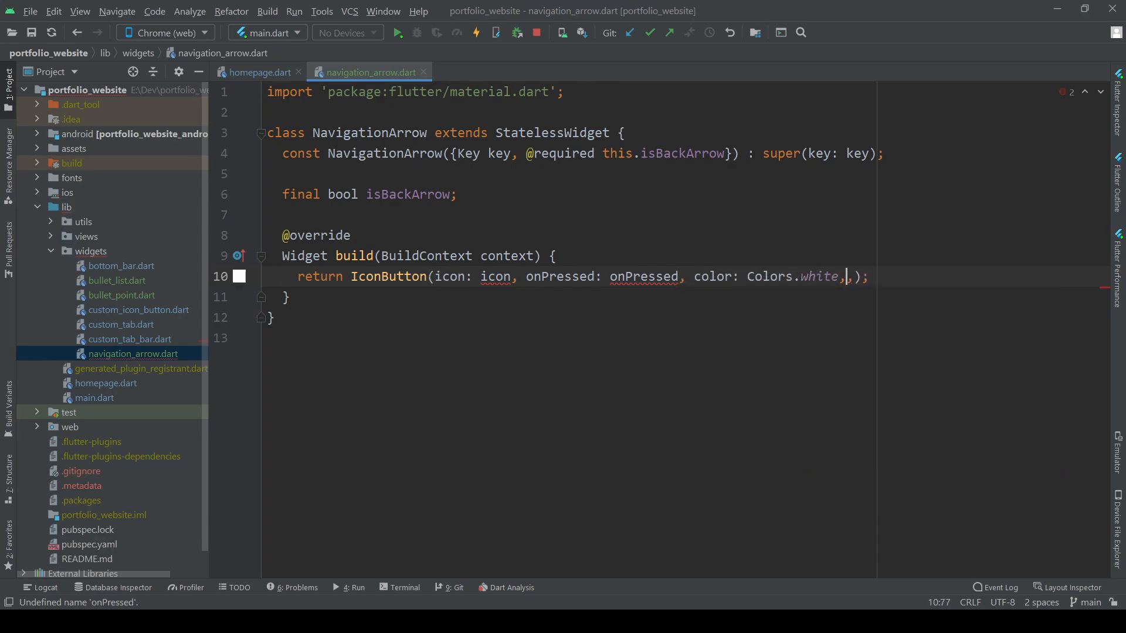
pyautogui.write('splashColor:')
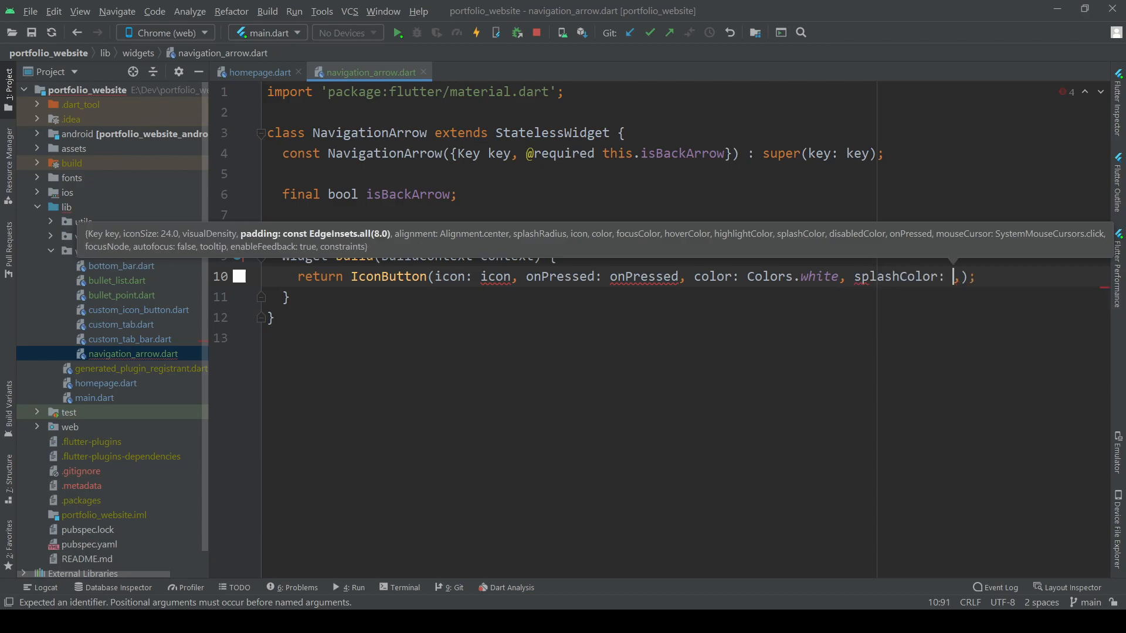
pyautogui.write('Colors.transparent,')
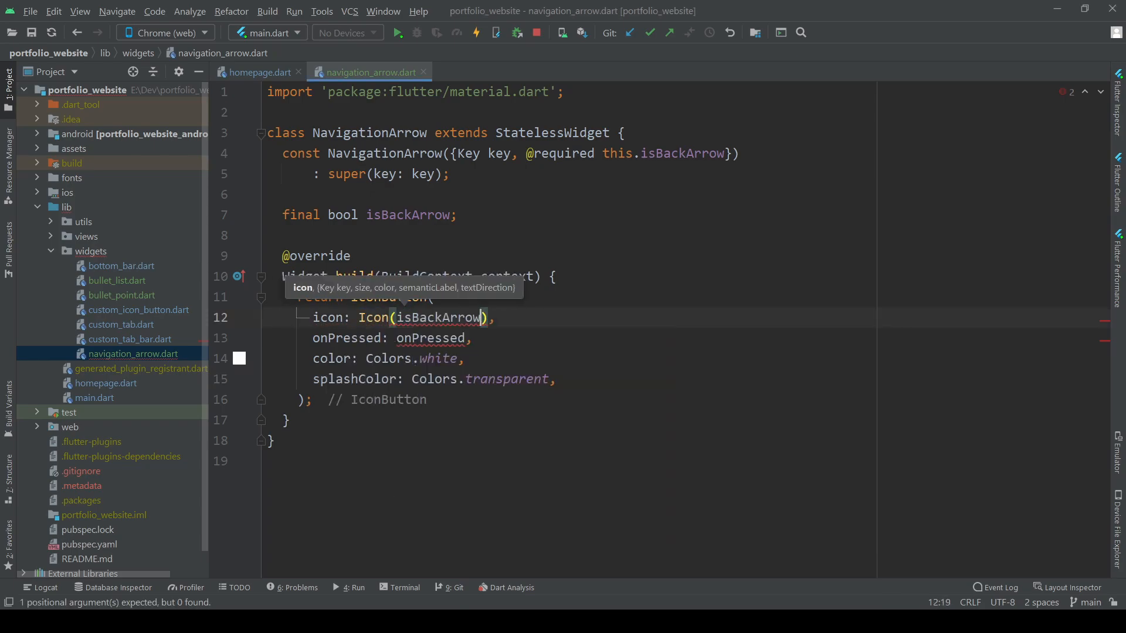
pyautogui.write('?')
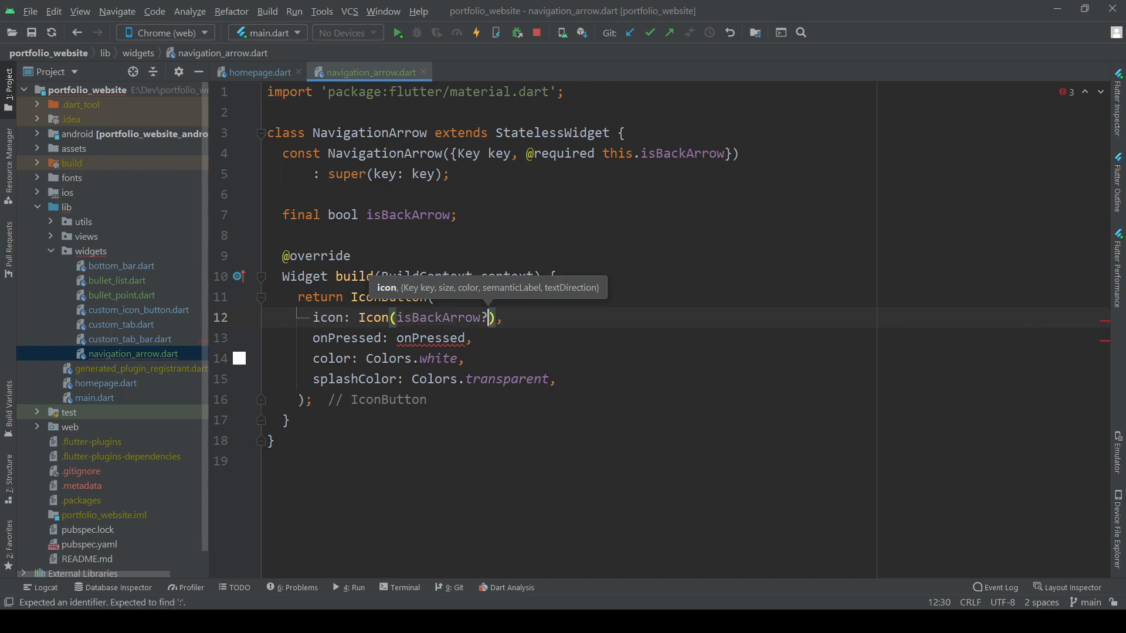
pyautogui.write('Icons.')
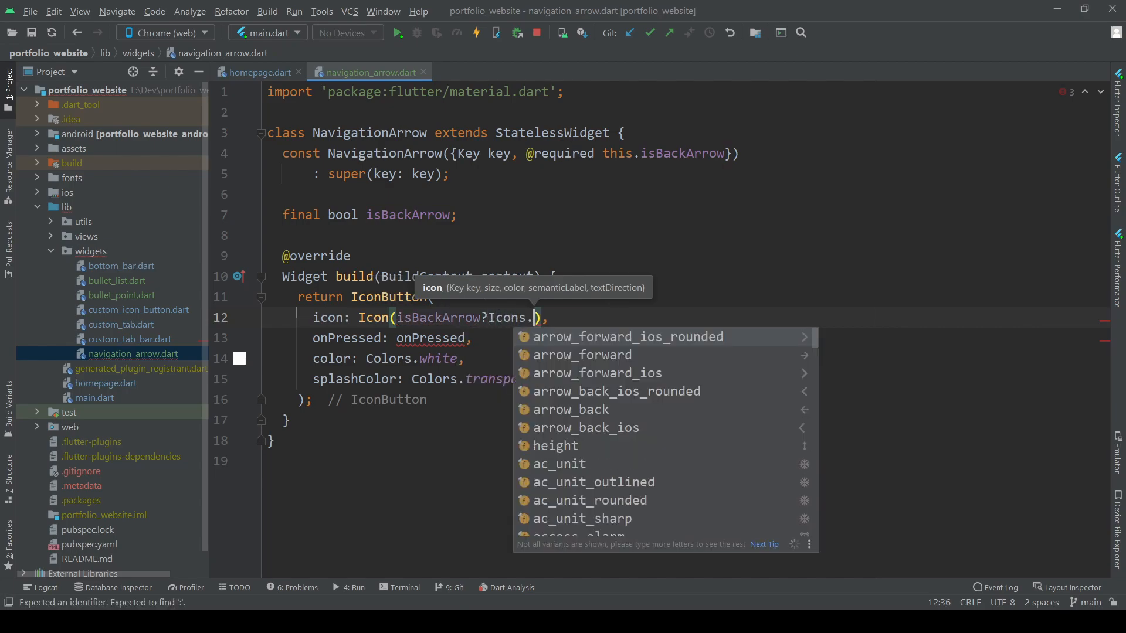
pyautogui.click(628, 337)
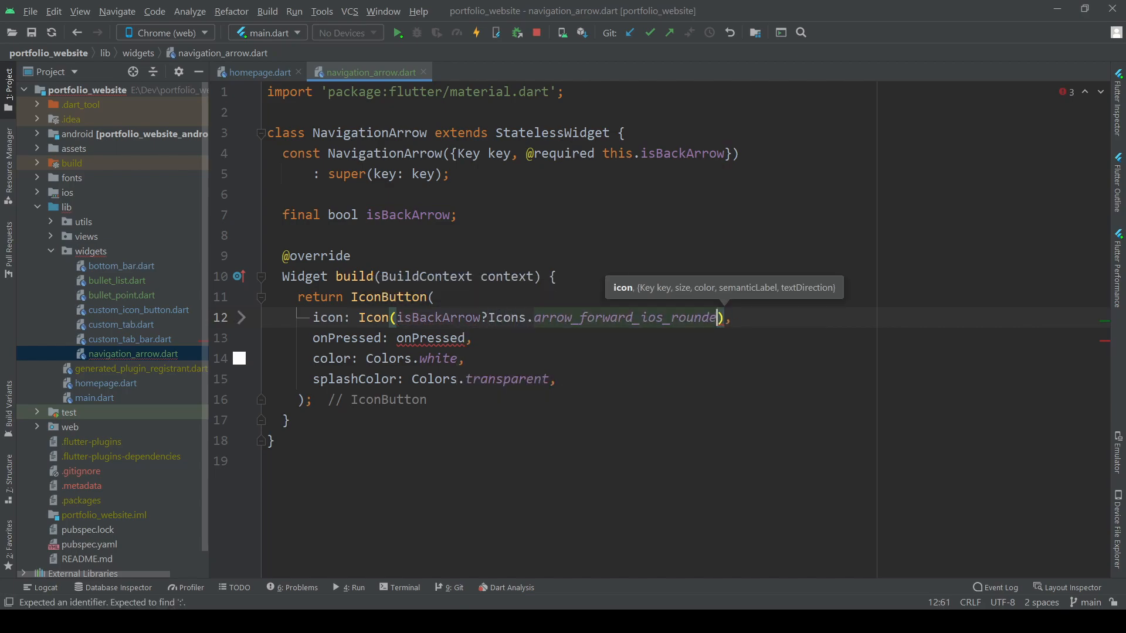
pyautogui.write('arrow_back')
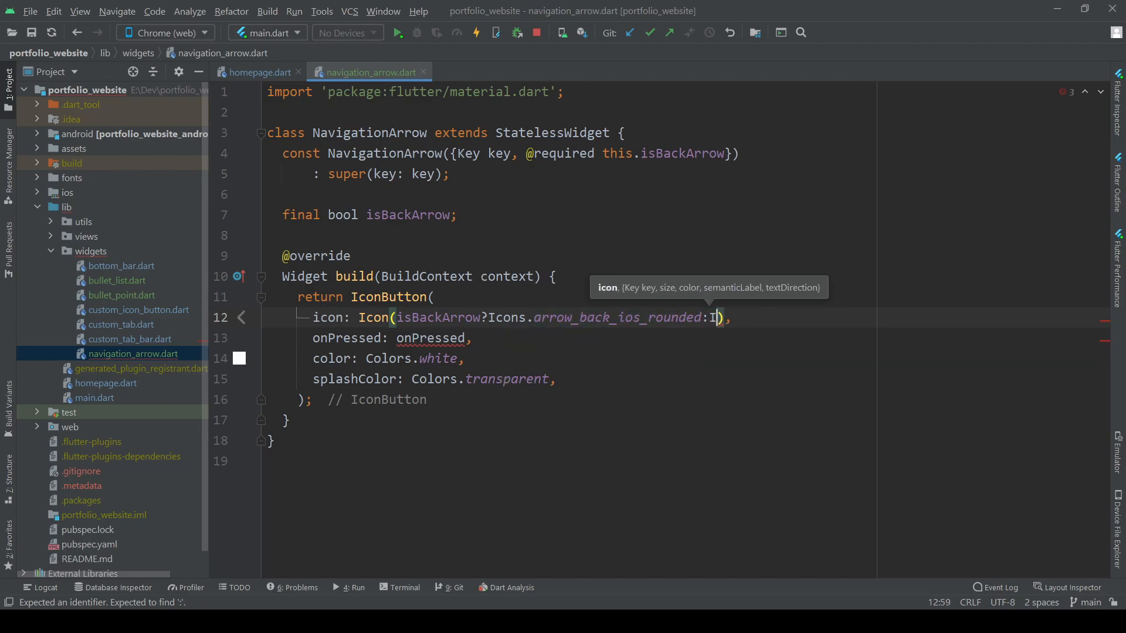
pyautogui.write('cons.')
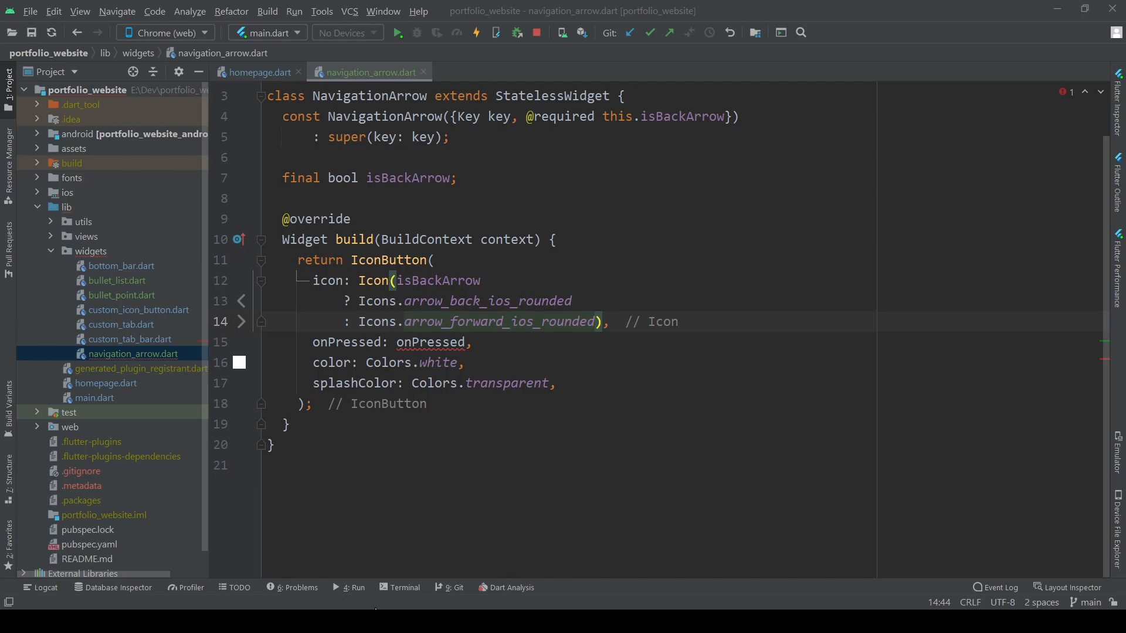
# Create tab_controller_handler.dart in utils defining the TabControllerHandler InheritedWidget with tabController.
pyautogui.rightClick(83, 221)
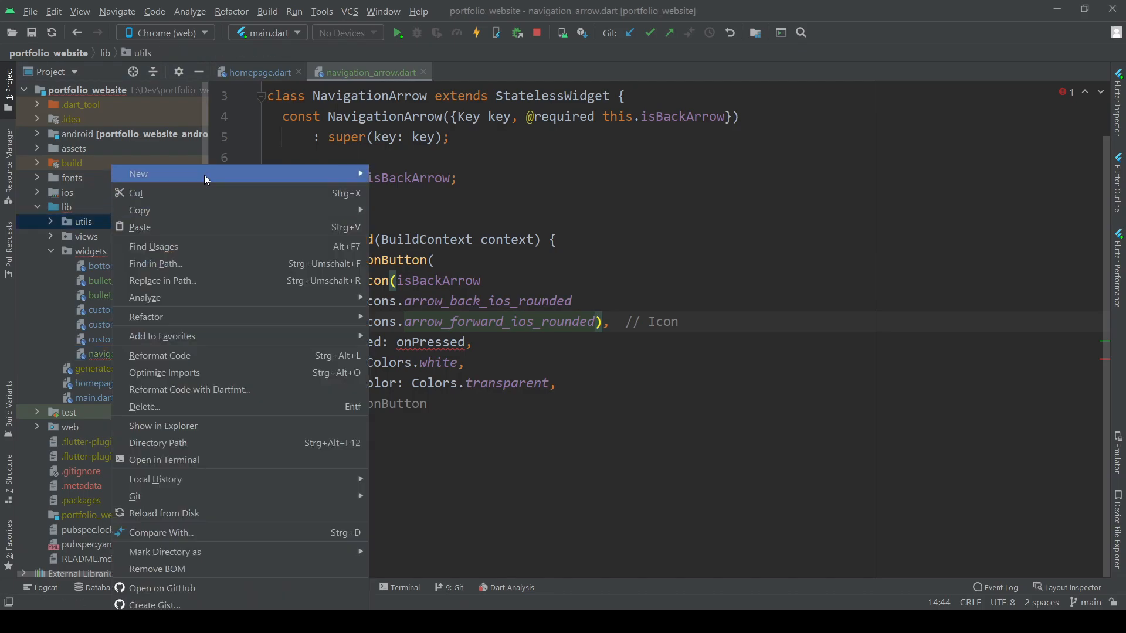
pyautogui.click(138, 174)
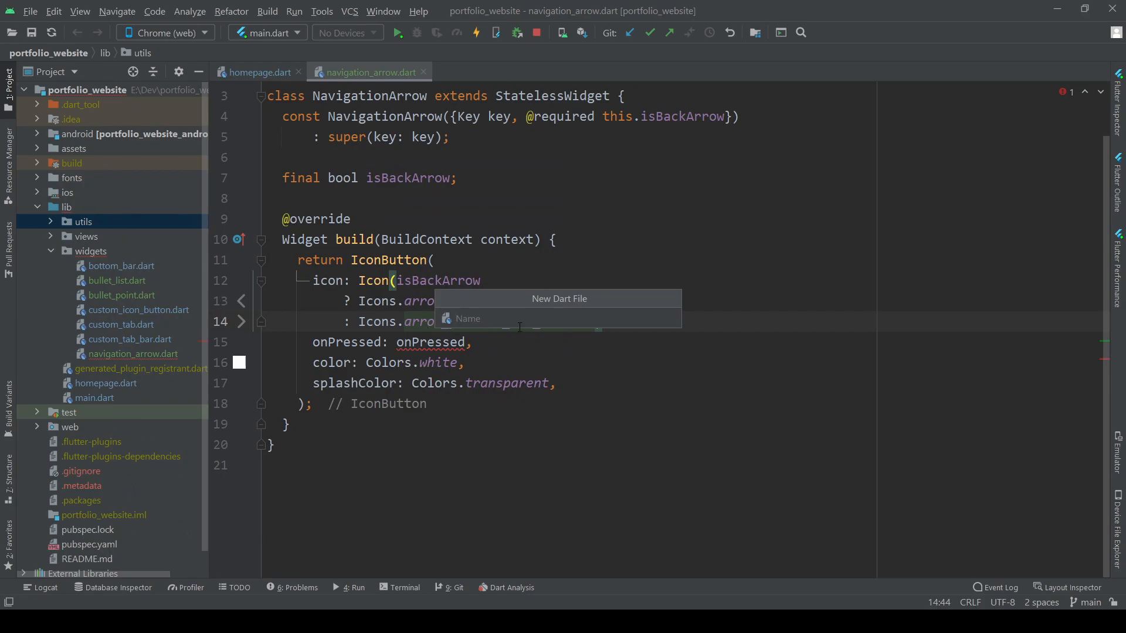
pyautogui.write('tab_co')
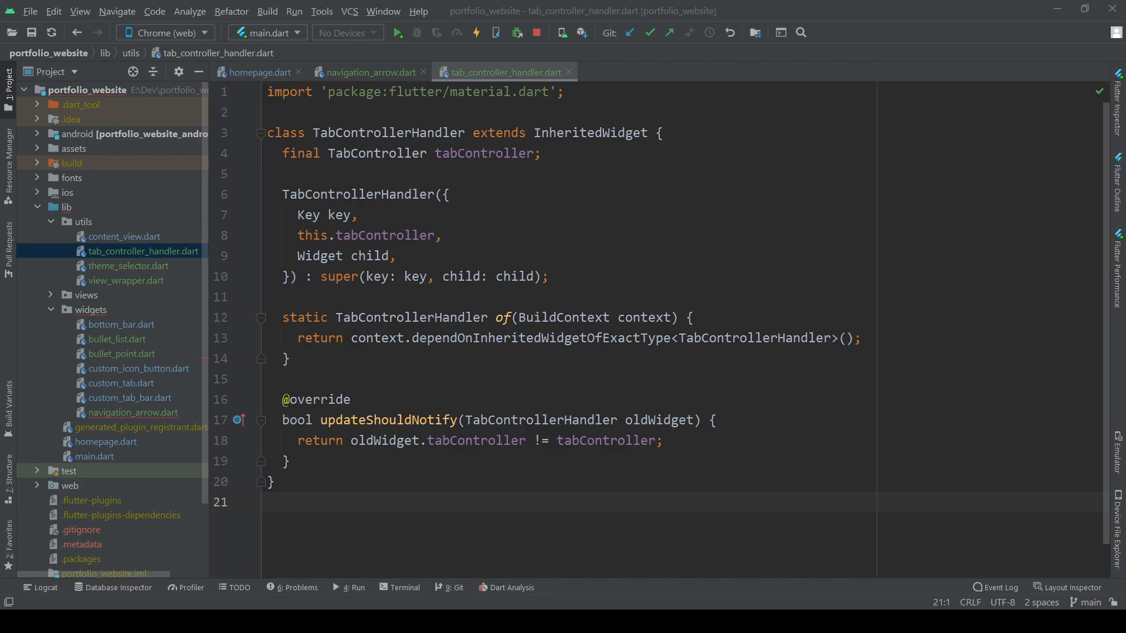
# In homepage.dart, wrap TabBarView in TabControllerHandler passing tabController: tabController.
pyautogui.click(258, 72)
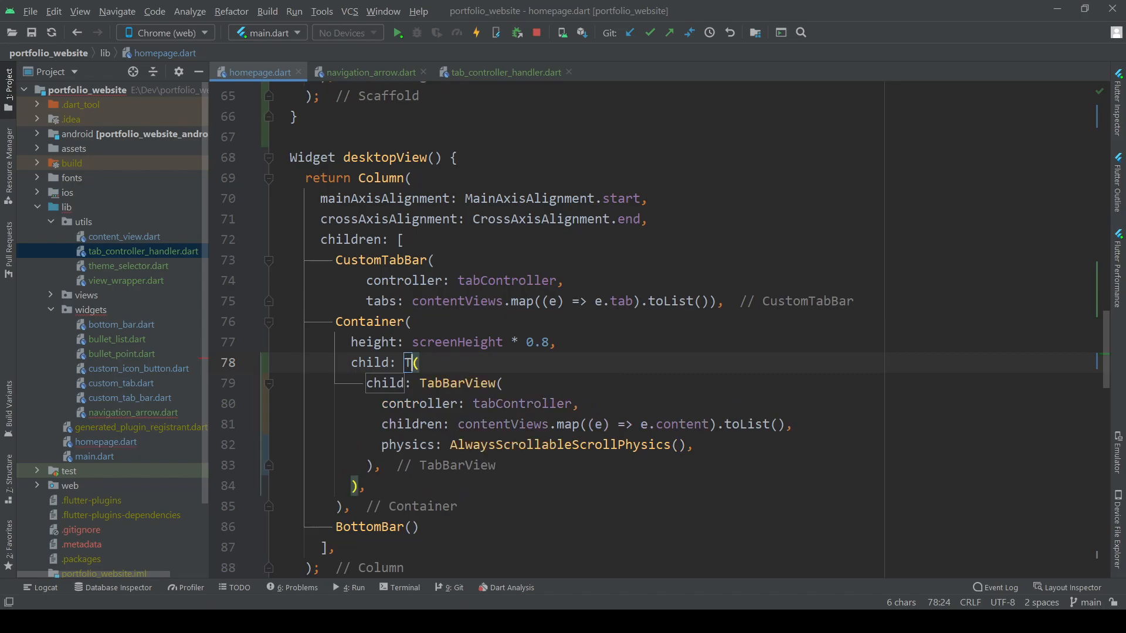
pyautogui.write('abControllerHandler')
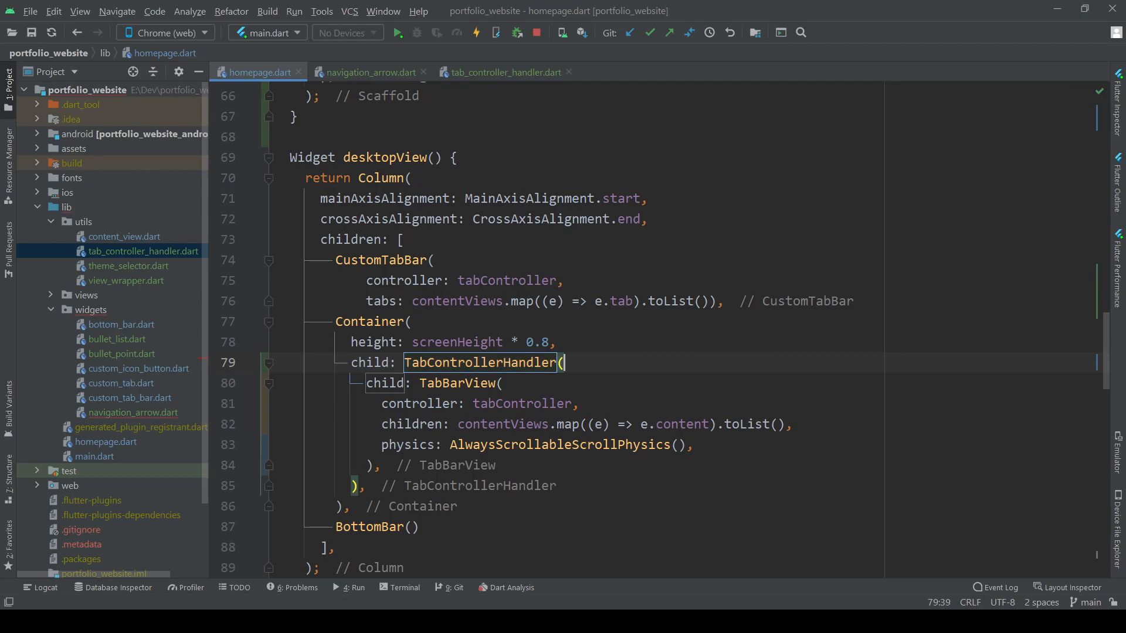
pyautogui.write('c')
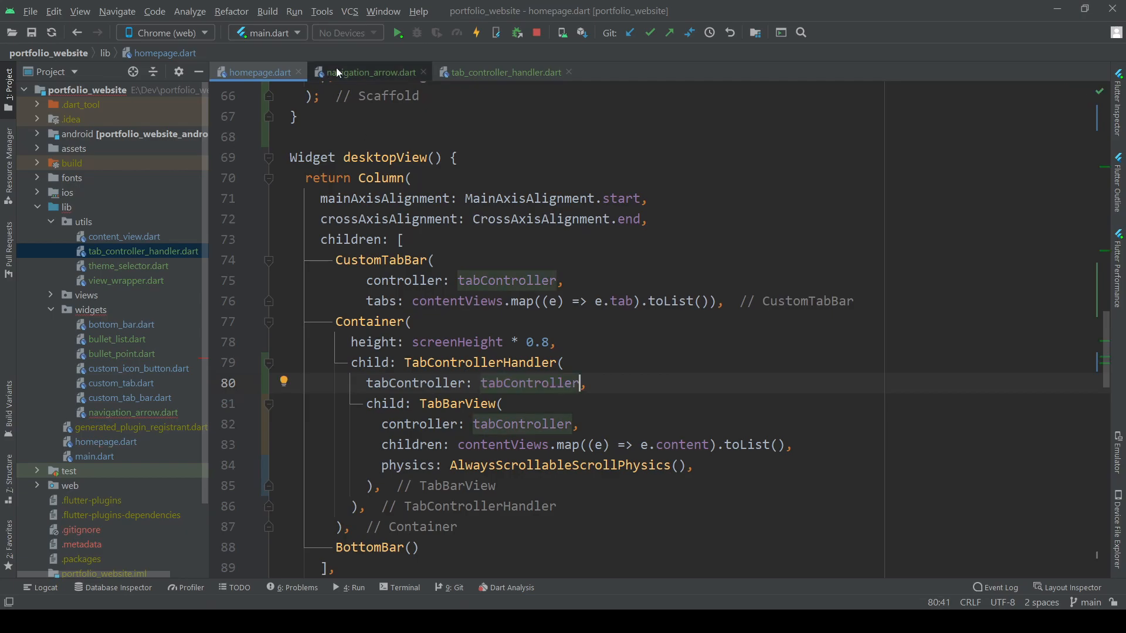
# Read tabController from TabControllerHandler.of(context) in NavigationArrow's build method.
pyautogui.click(371, 71)
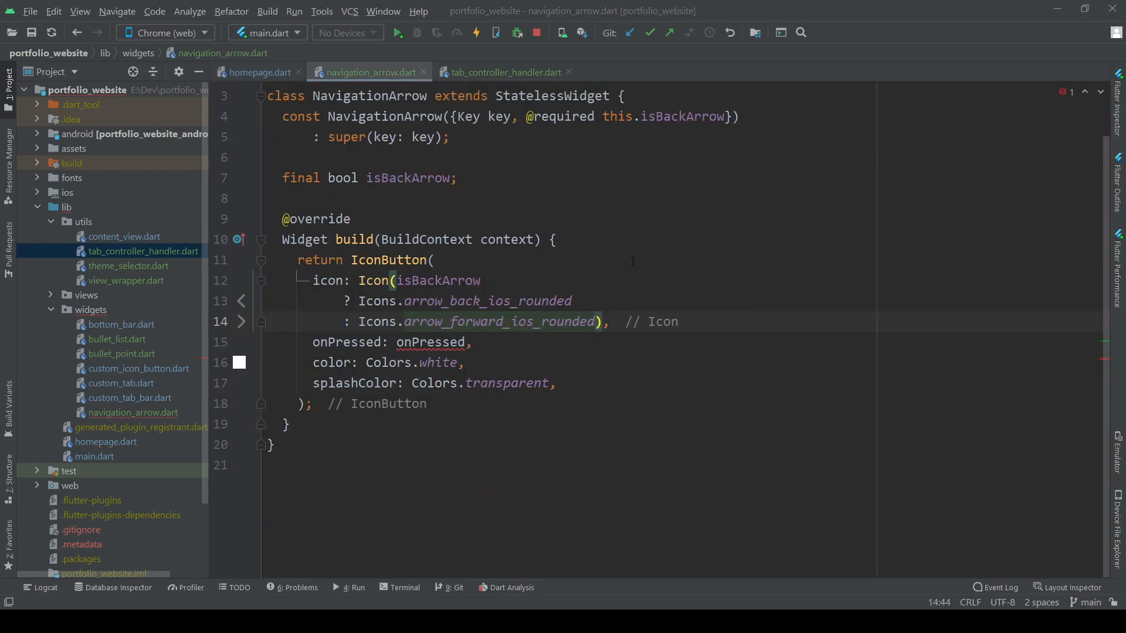
pyautogui.write('TabController tabController')
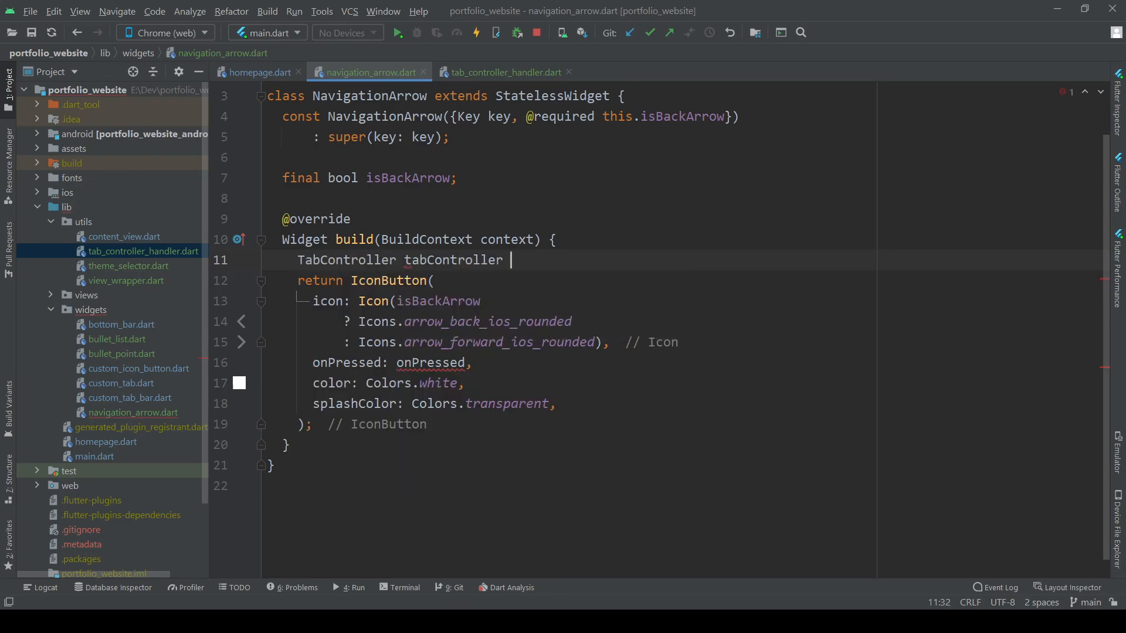
pyautogui.write('= TabControllerHandler(.')
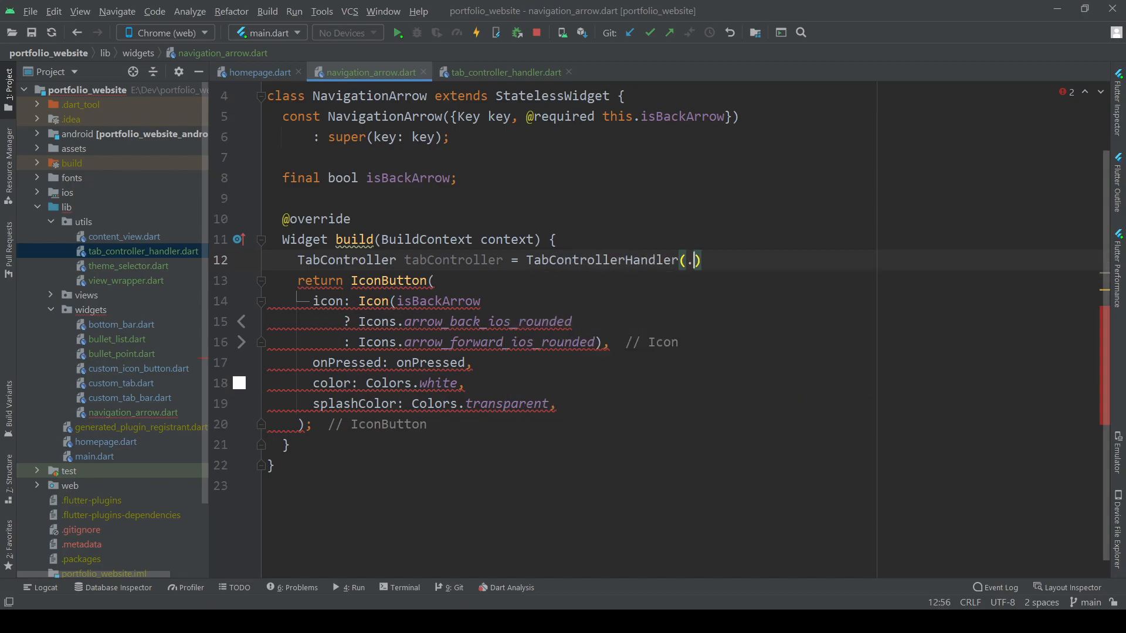
pyautogui.press('BackSpace')
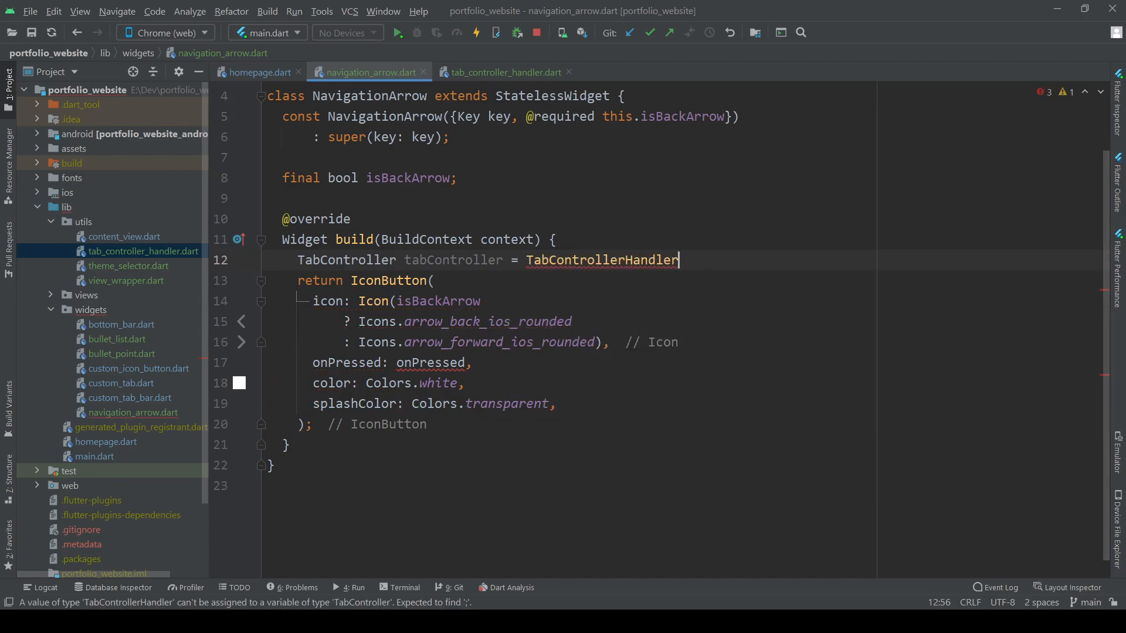
pyautogui.write('.of(context)')
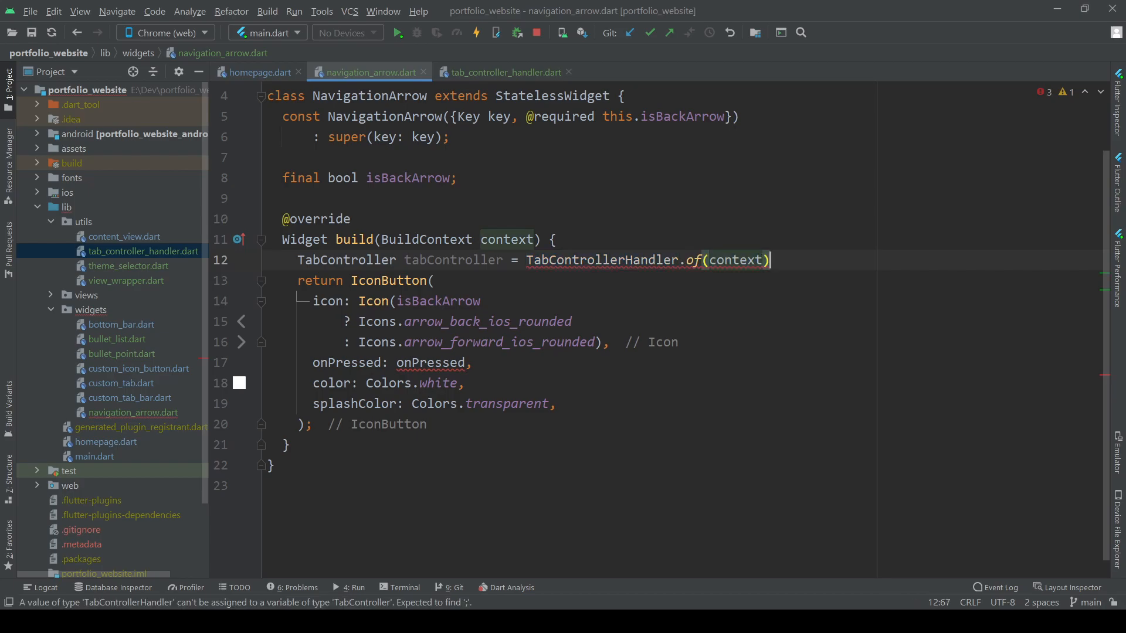
pyautogui.write('.tabController;')
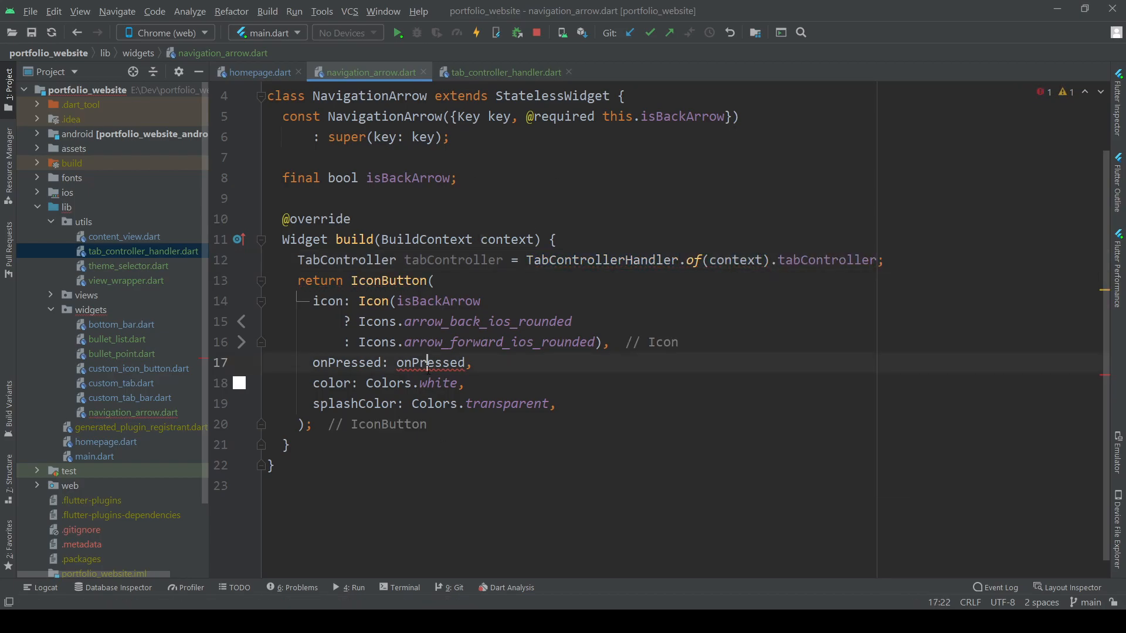
# Set onPressed to animateTo(isBackArrow ? index - 1 : index + 1).
pyautogui.press('Backspace')
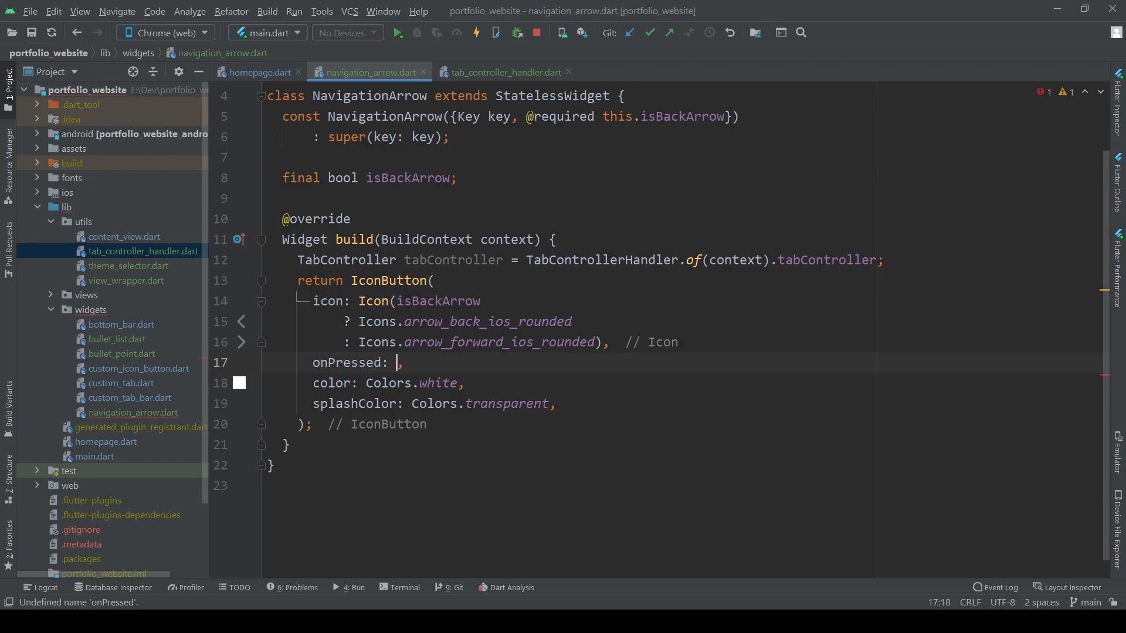
pyautogui.write('() => tabController.animateTo(value')
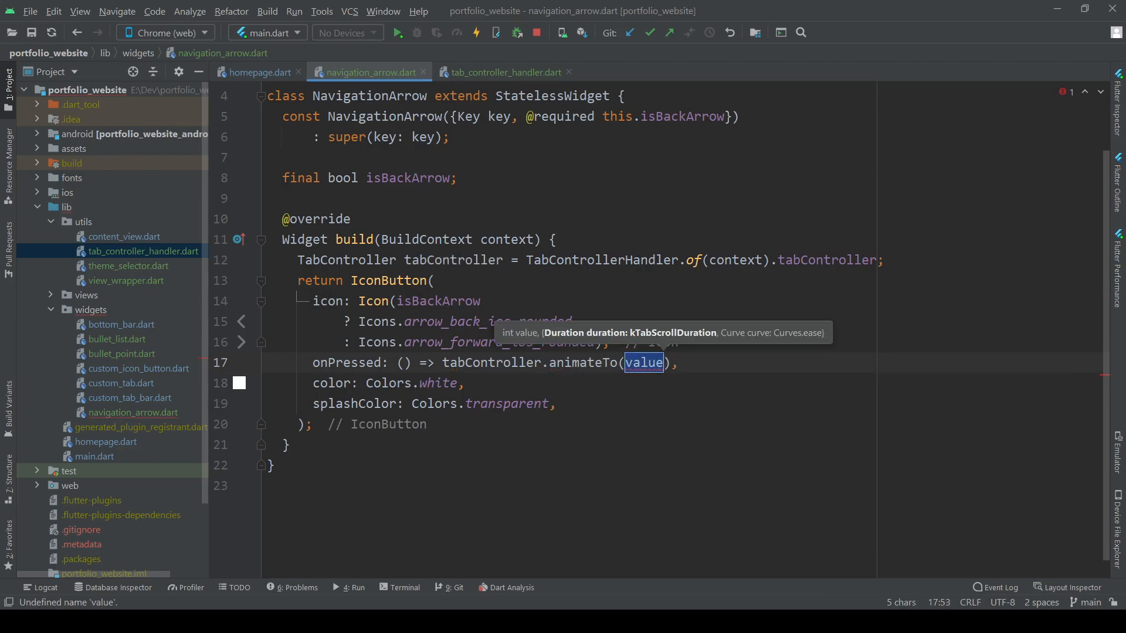
pyautogui.write('isBackArrow?')
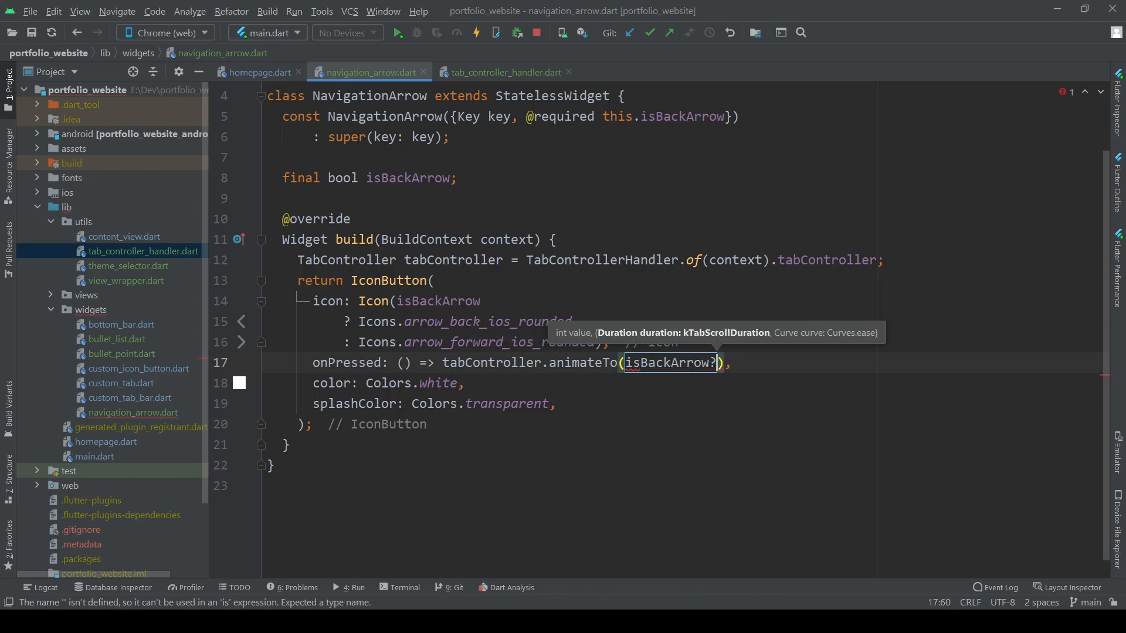
pyautogui.write('tabController.')
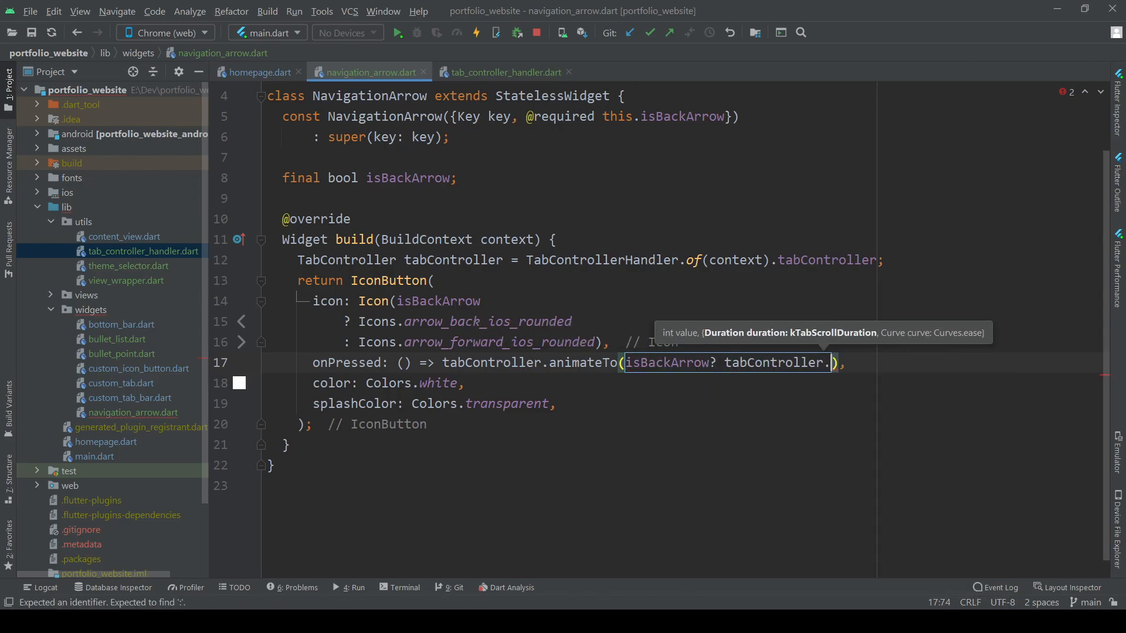
pyautogui.write('index - 1')
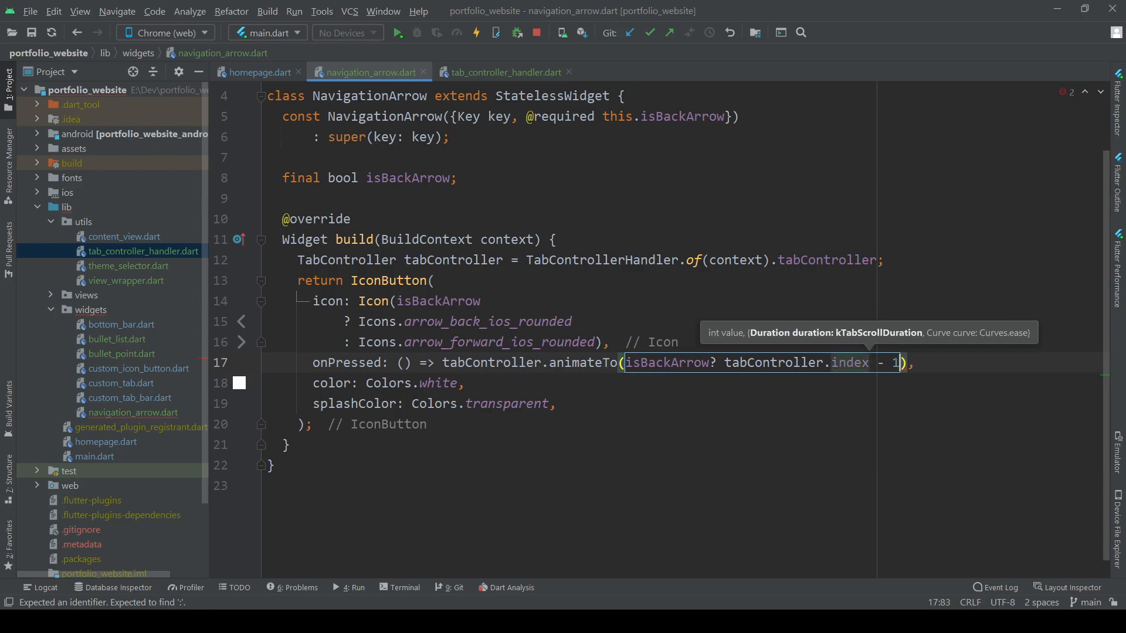
pyautogui.write(':')
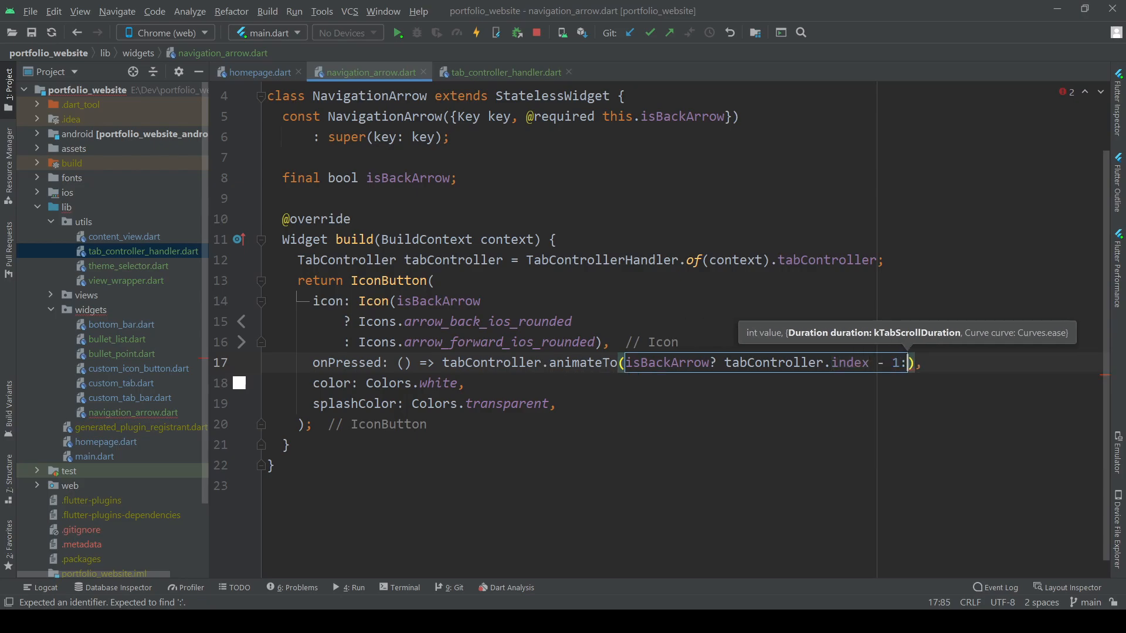
pyautogui.write('tabController')
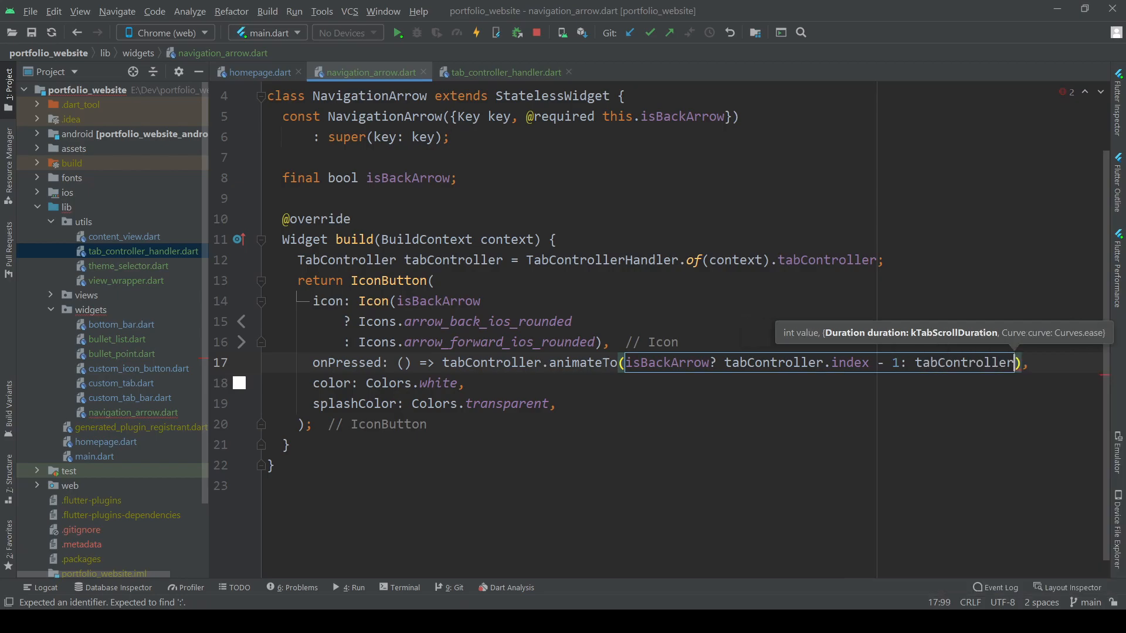
pyautogui.write('.index + 1')
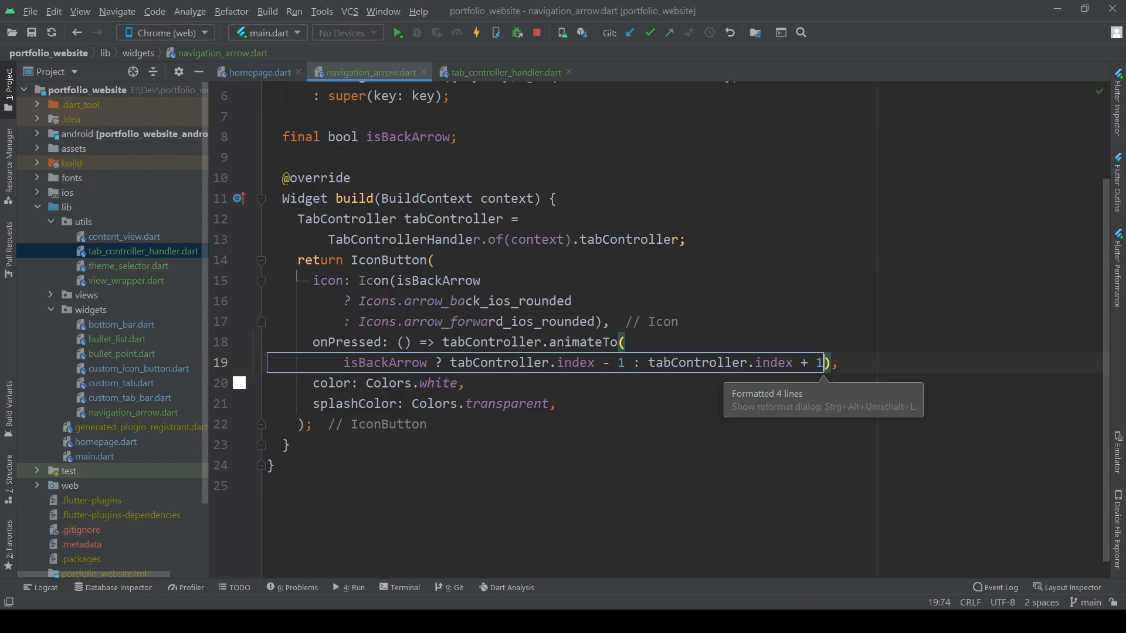
pyautogui.moveTo(60, 304)
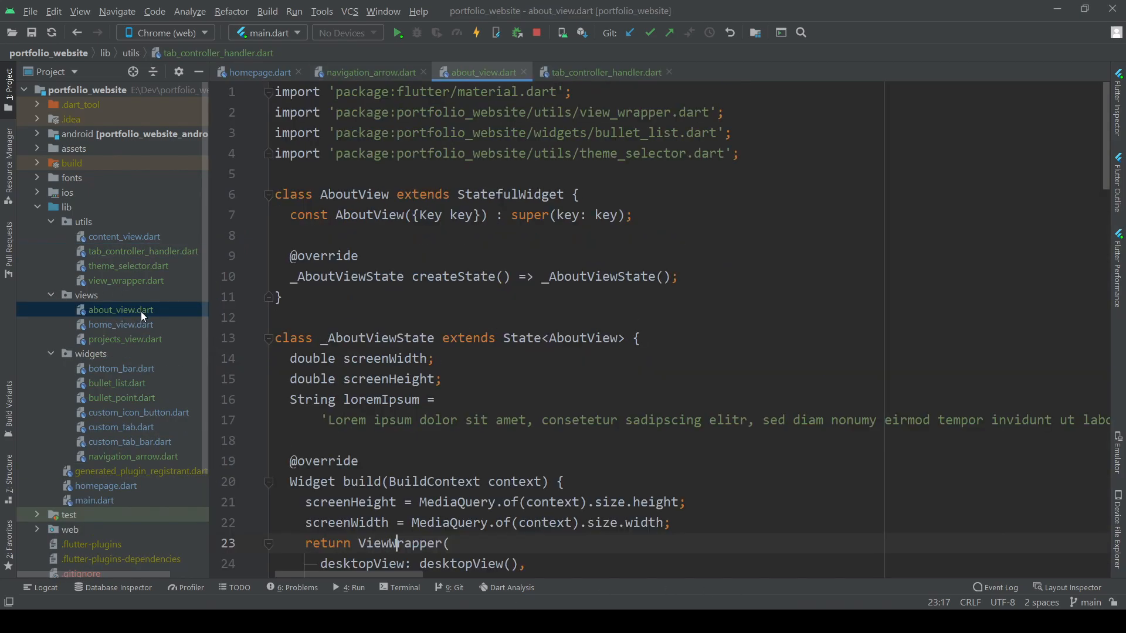
# Wrap the About page's desktop Row in a Stack.
pyautogui.scroll(-3)
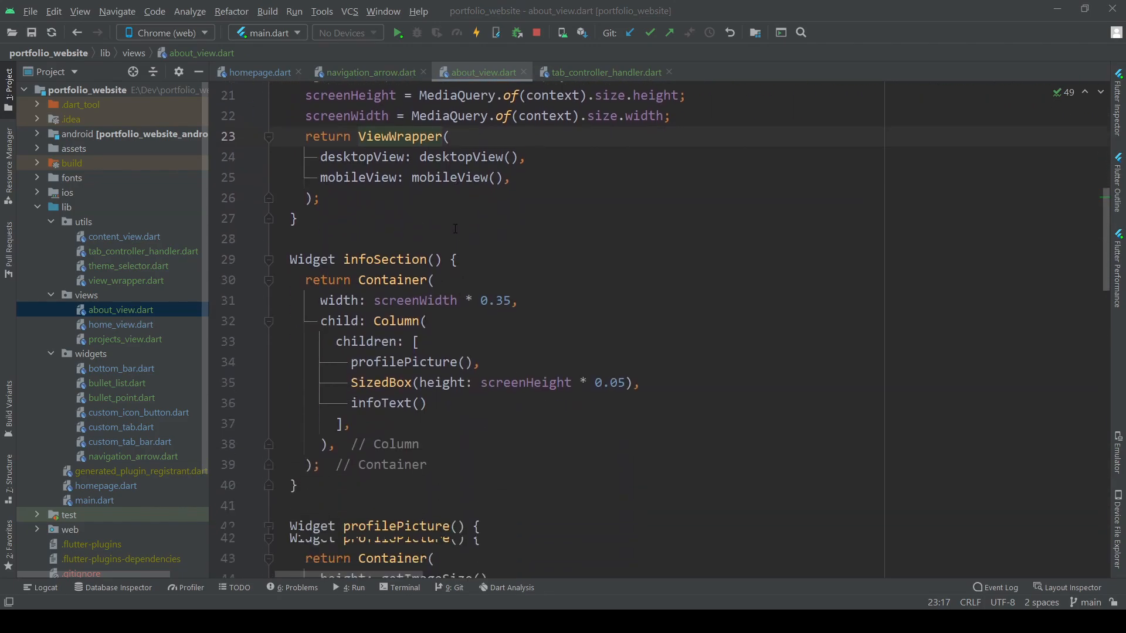
pyautogui.scroll(-3)
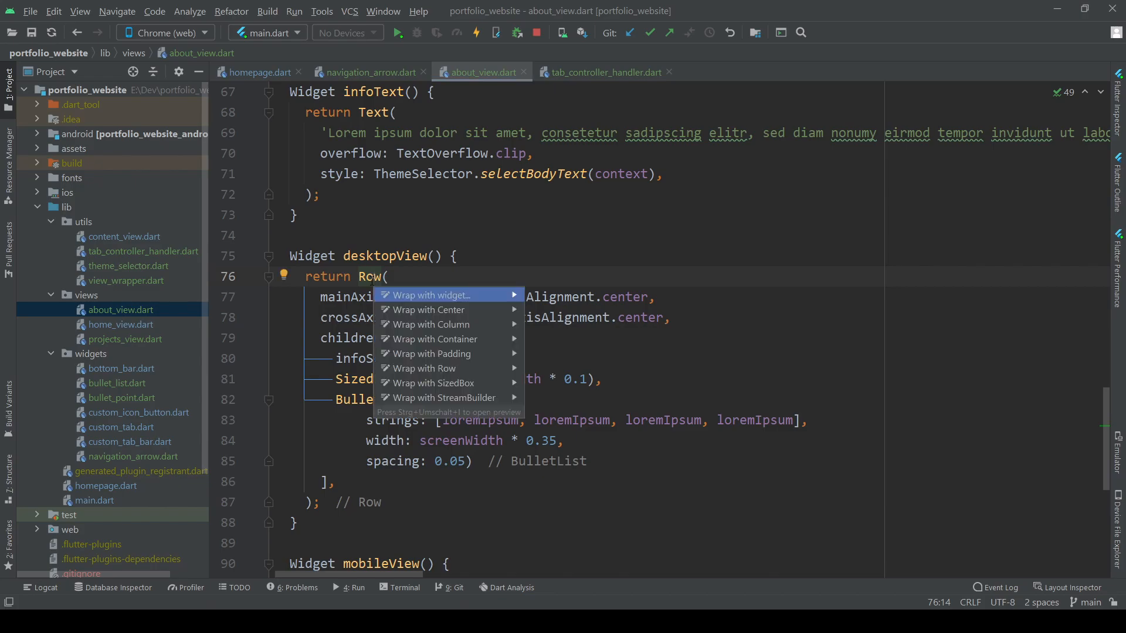
pyautogui.click(432, 323)
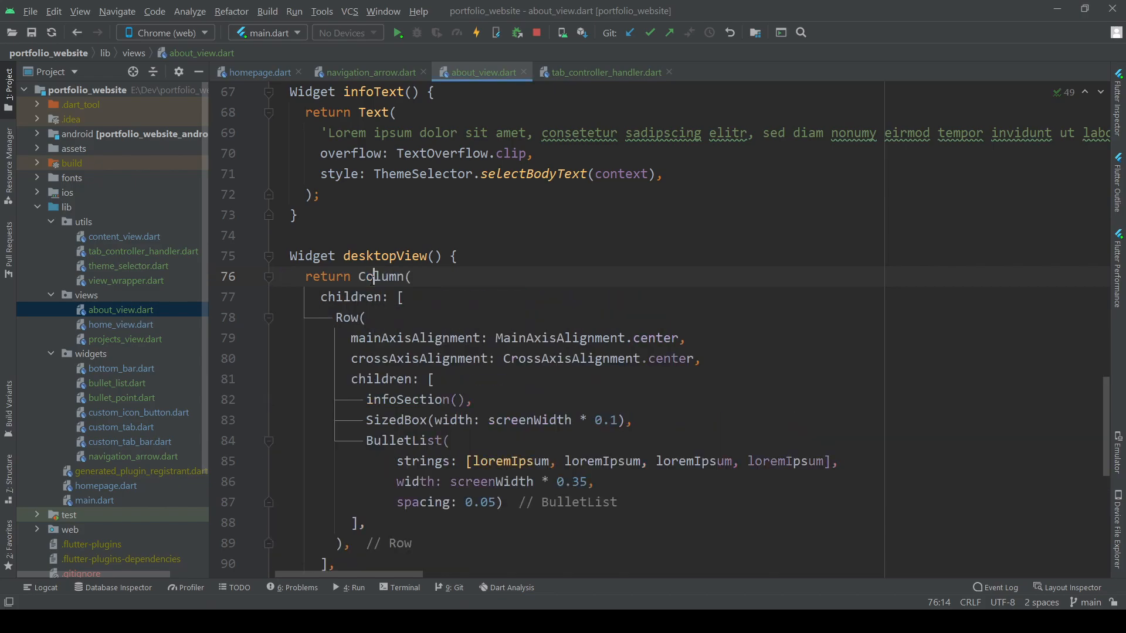
pyautogui.write('Stack')
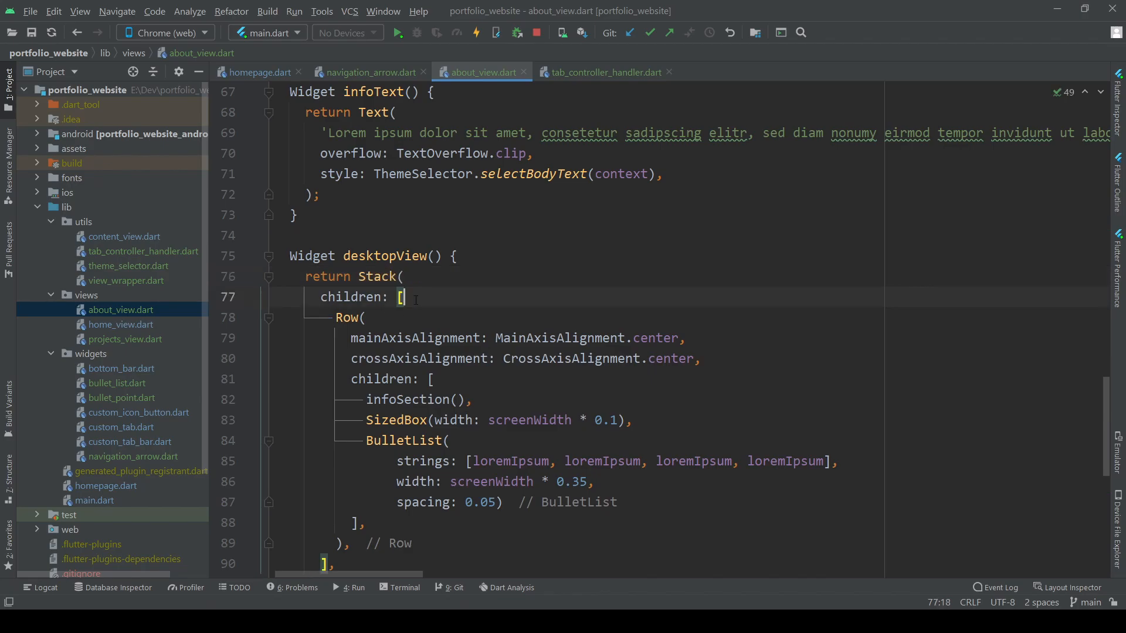
# Add NavigationArrow(isBackArrow: true) and NavigationArrow(isBackArrow: false) to the Stack children.
pyautogui.write('NavigationArrow(')
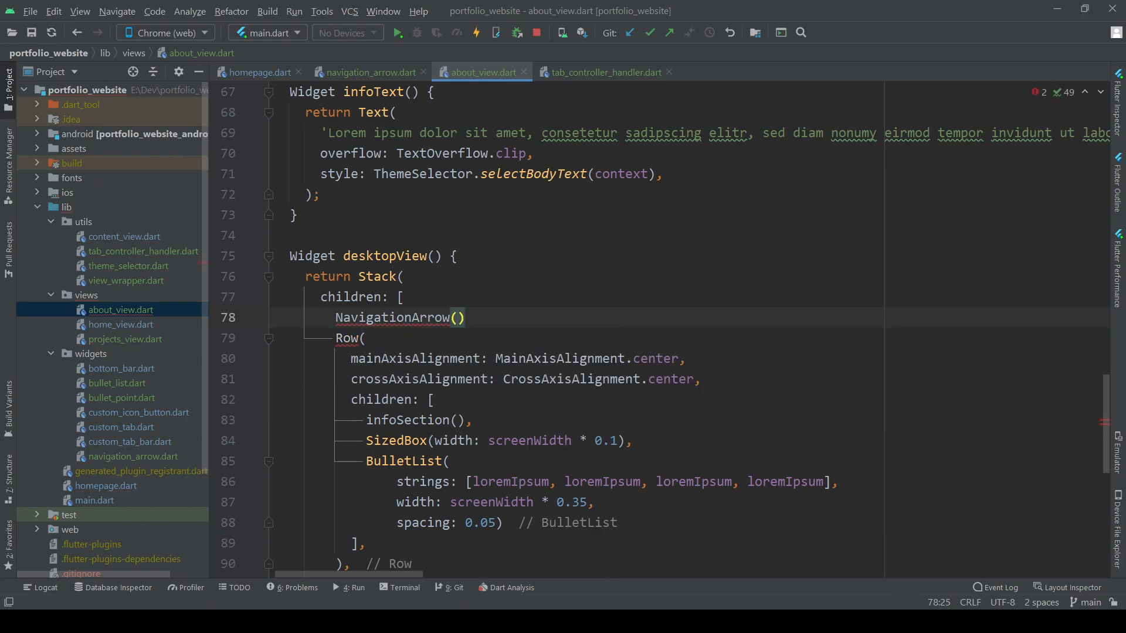
pyautogui.write(',')
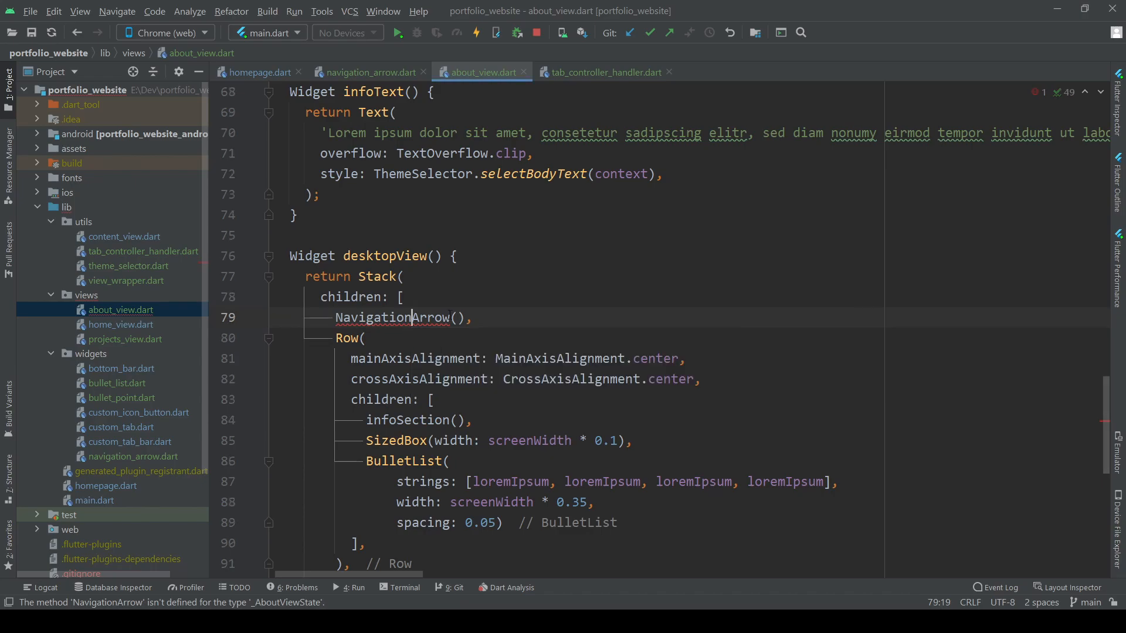
pyautogui.write('i')
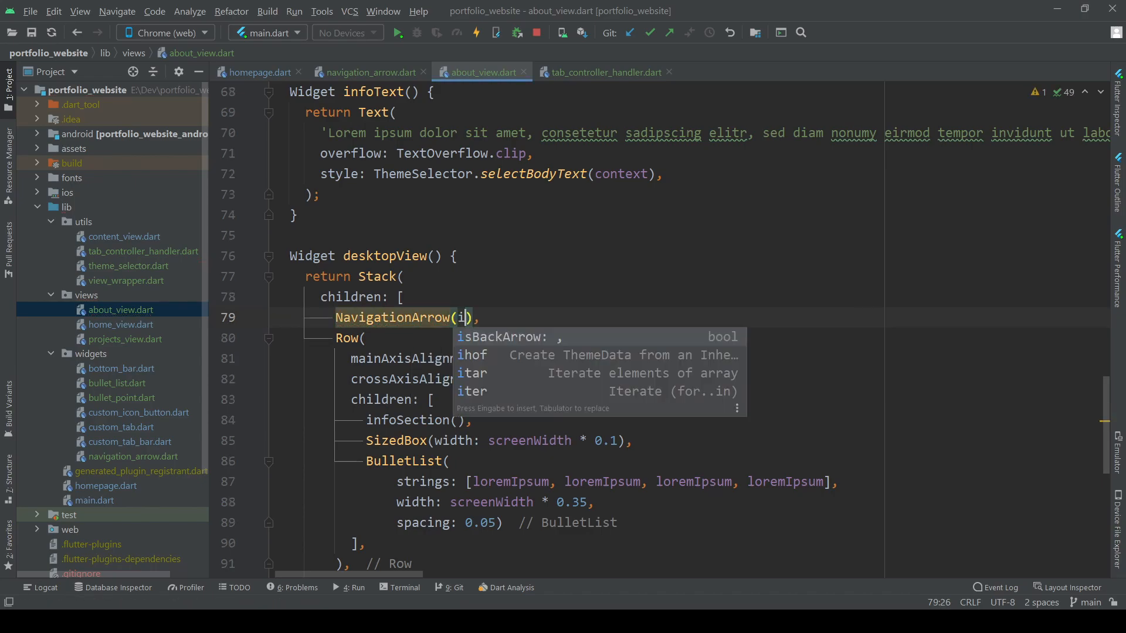
pyautogui.write('isBackArrow: true')
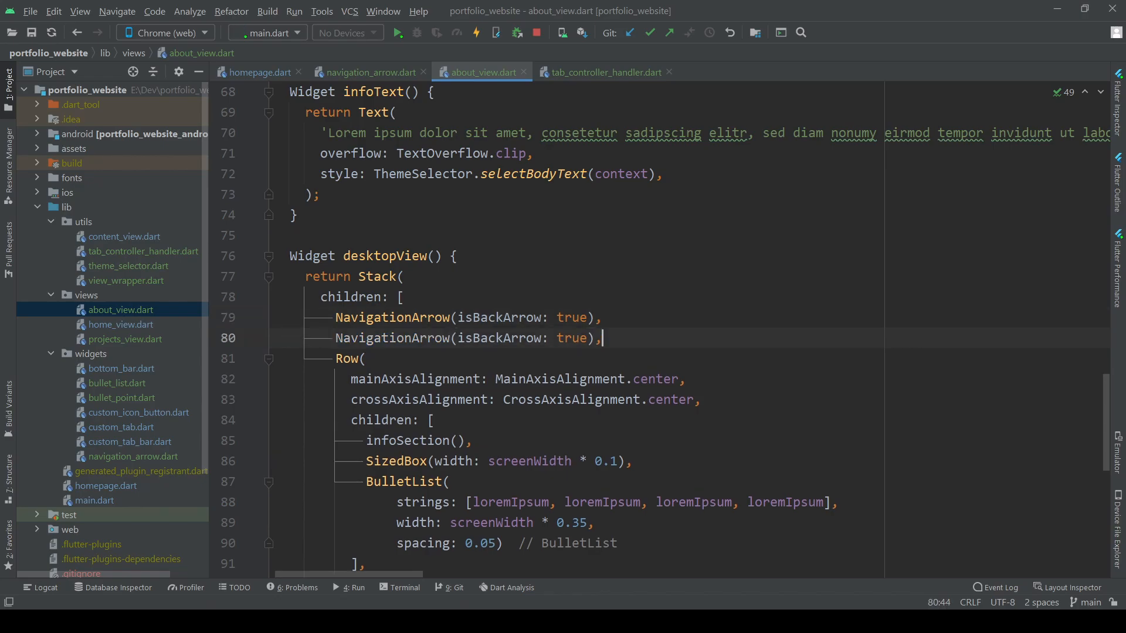
pyautogui.write('false')
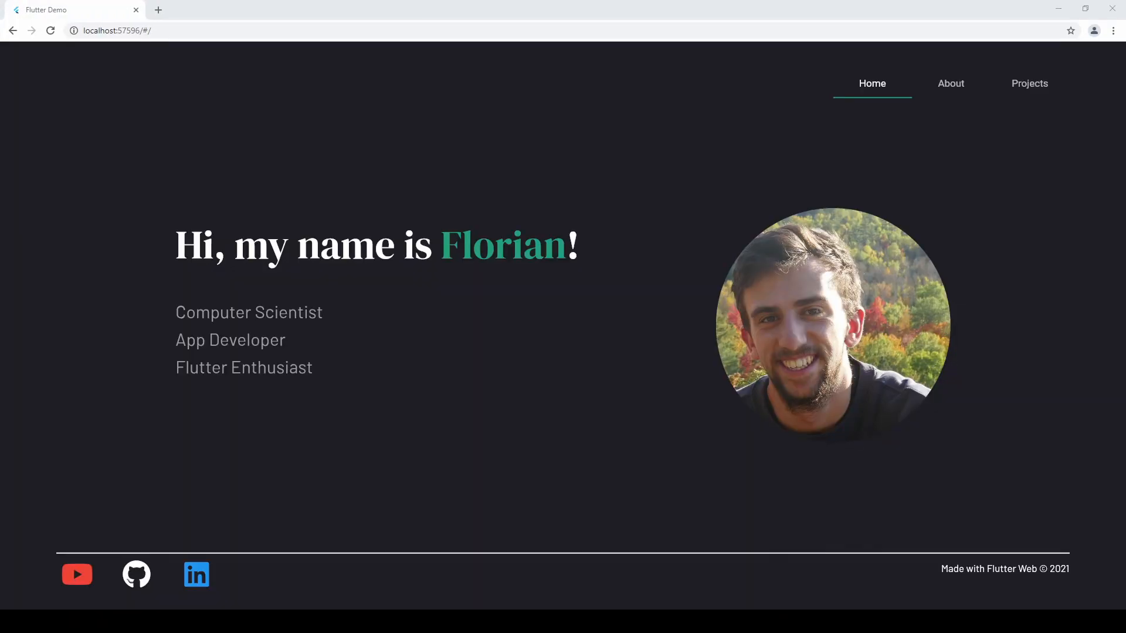
pyautogui.click(949, 83)
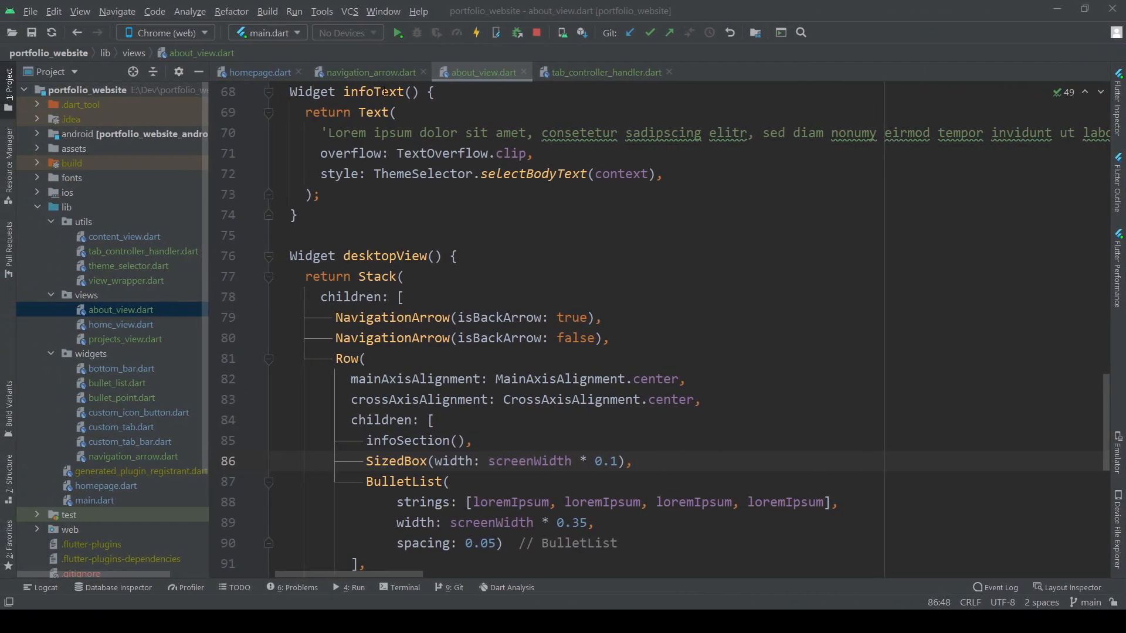
# In navigation_arrow.dart, wrap the button in Align with alignment isBackArrow ? centerLeft : centerRight.
pyautogui.click(368, 72)
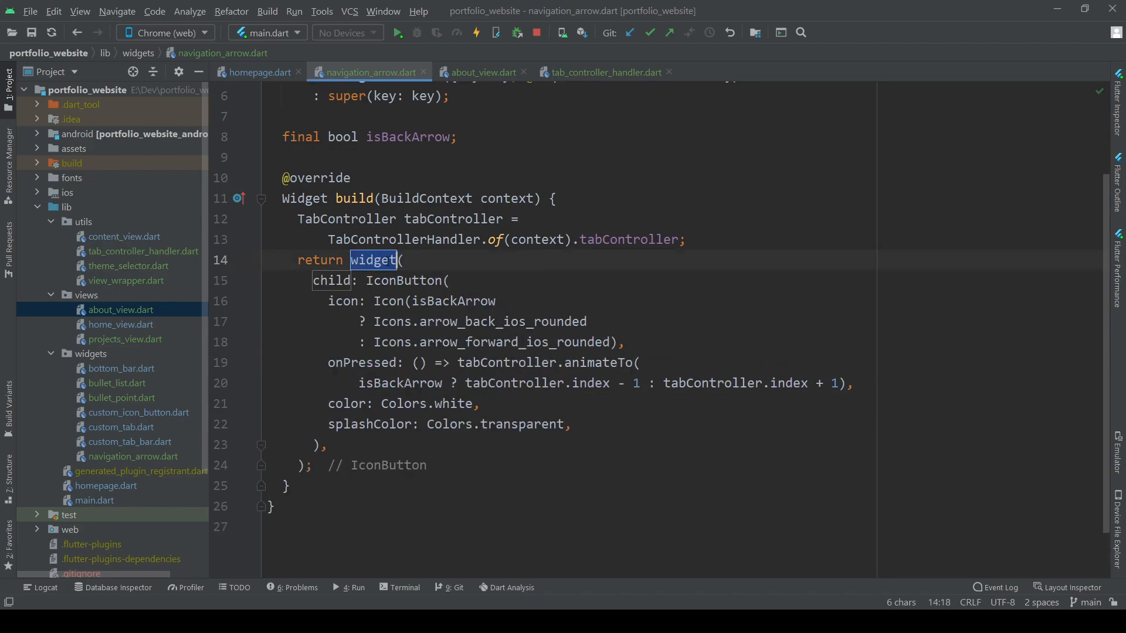
pyautogui.write('AlignmentDirectional.bottomCenter')
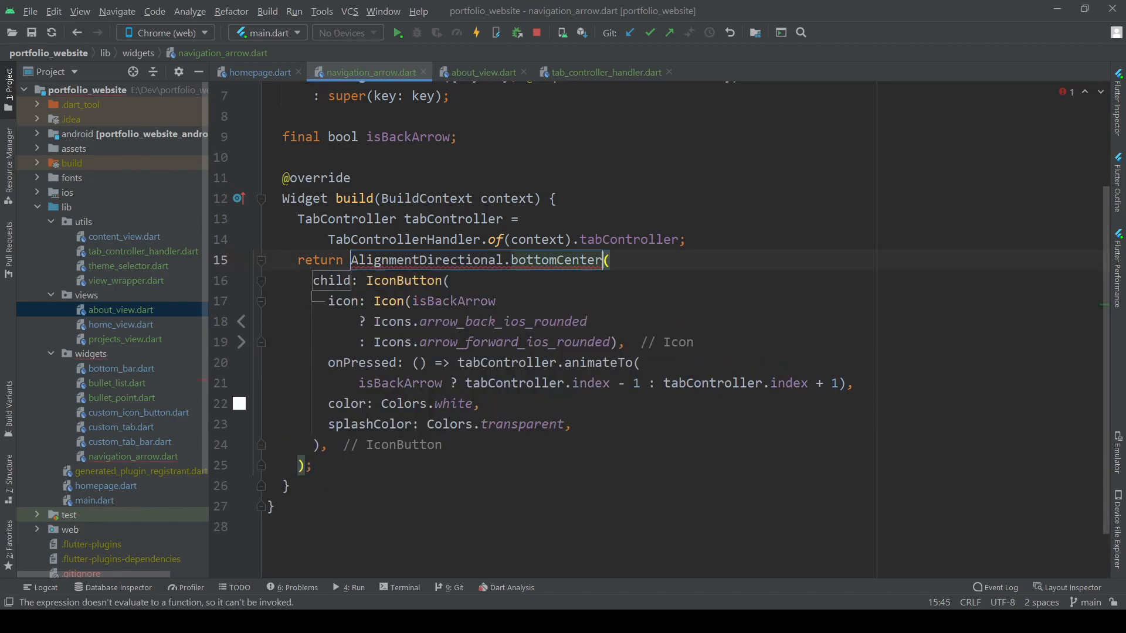
pyautogui.write('Align(')
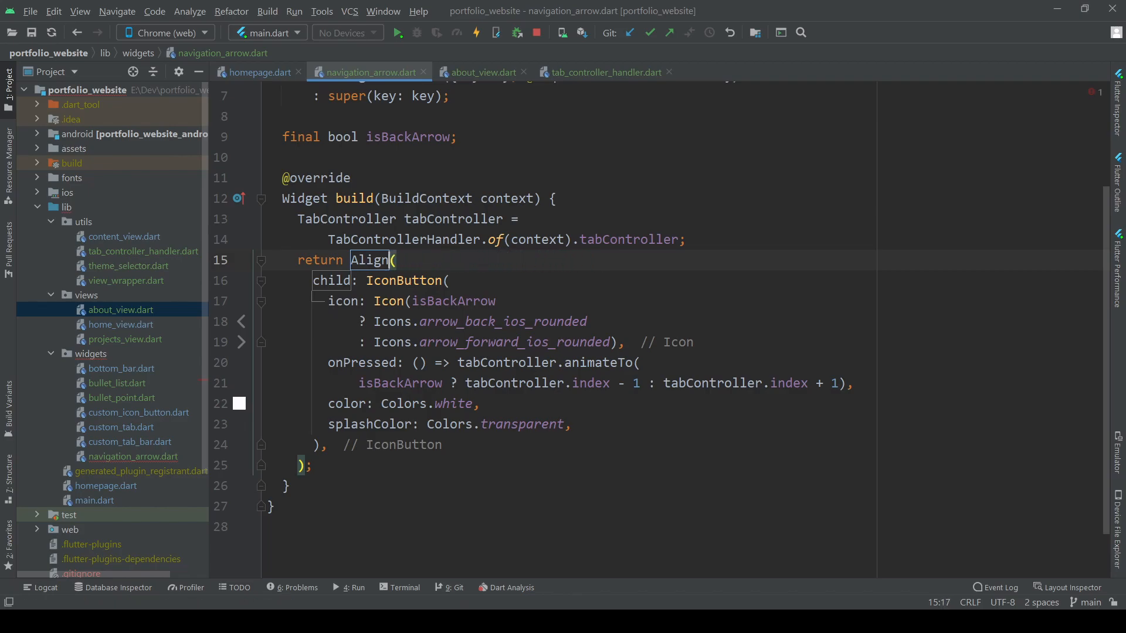
pyautogui.write('a')
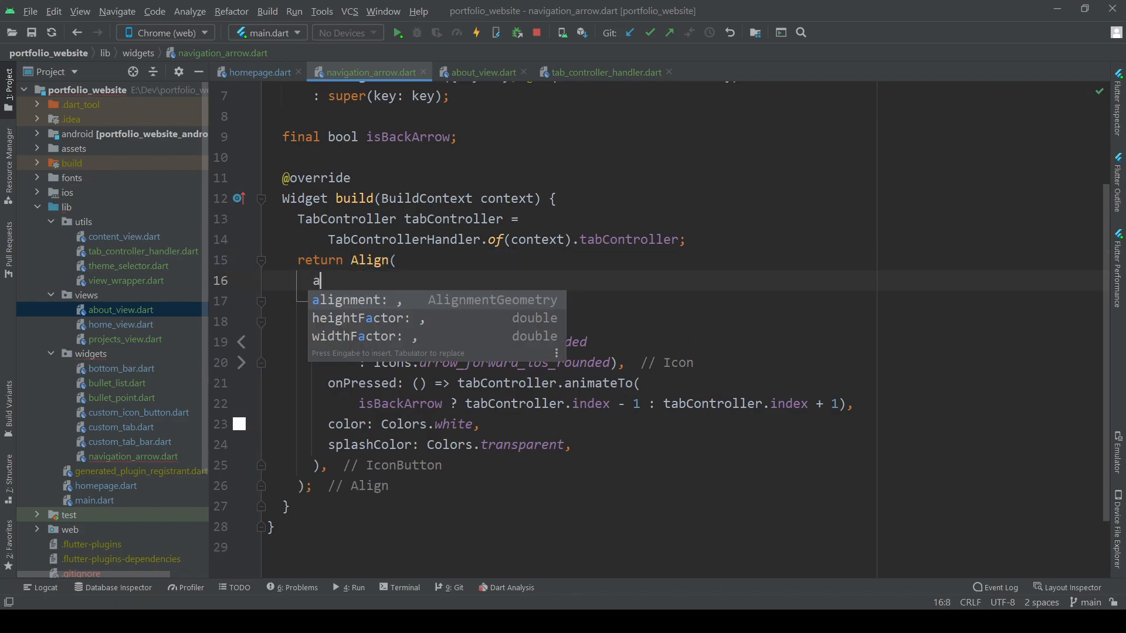
pyautogui.write('lignment: isBackArrow?,')
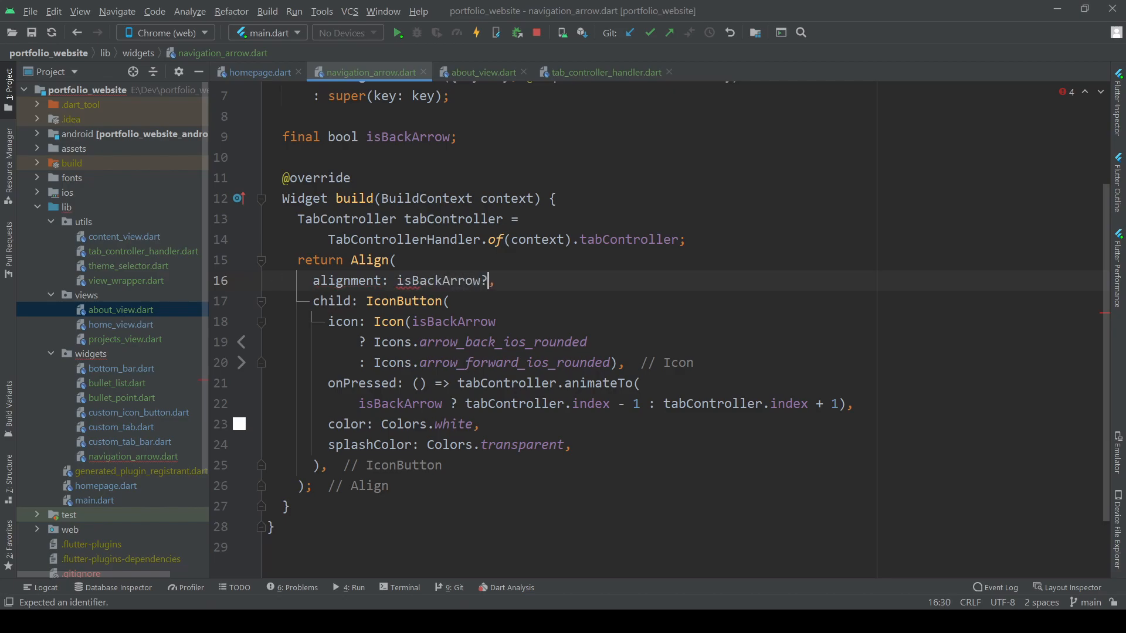
pyautogui.write('Alig')
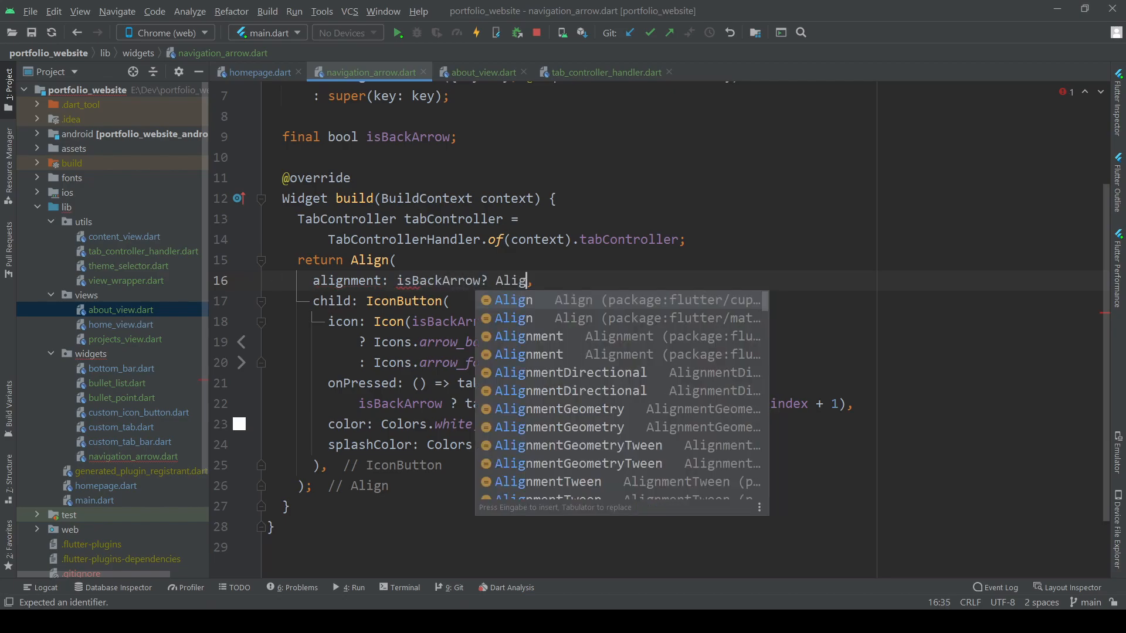
pyautogui.write('nme')
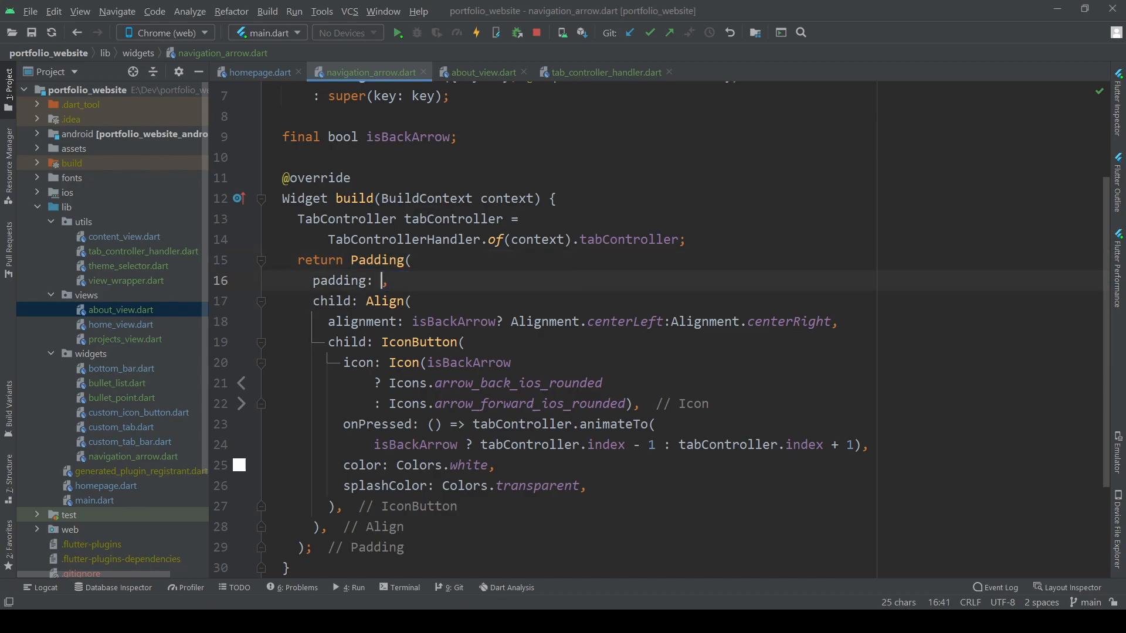
# Pad the Align with EdgeInsets.only left or right, using MediaQuery screen width * 0.01.
pyautogui.write('isBackArrow?')
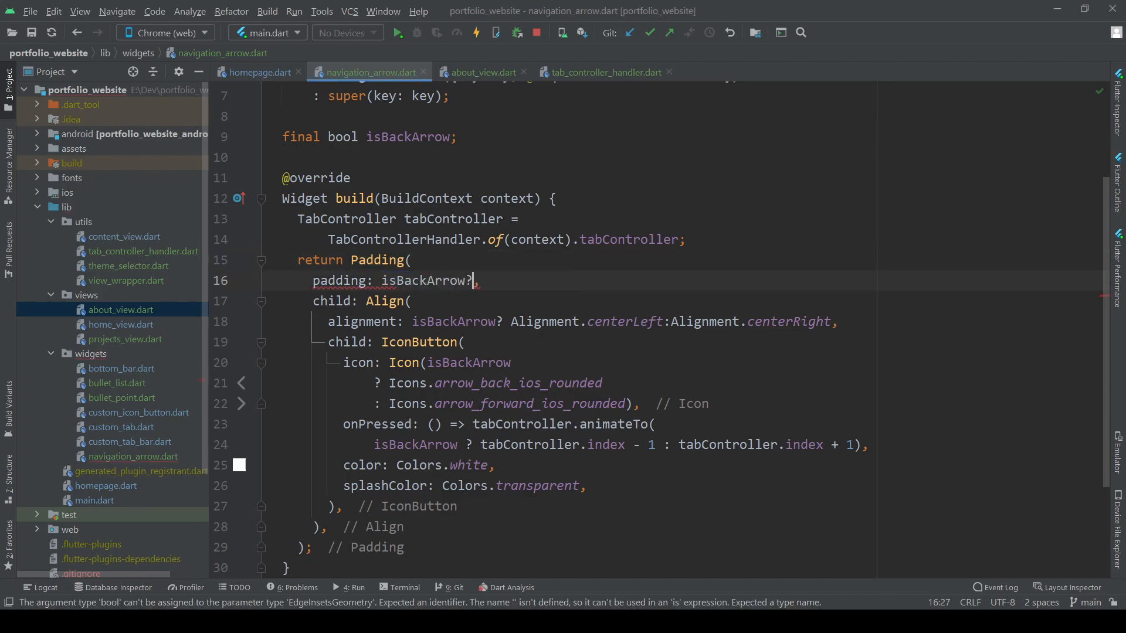
pyautogui.write('EdgeInsets.only(')
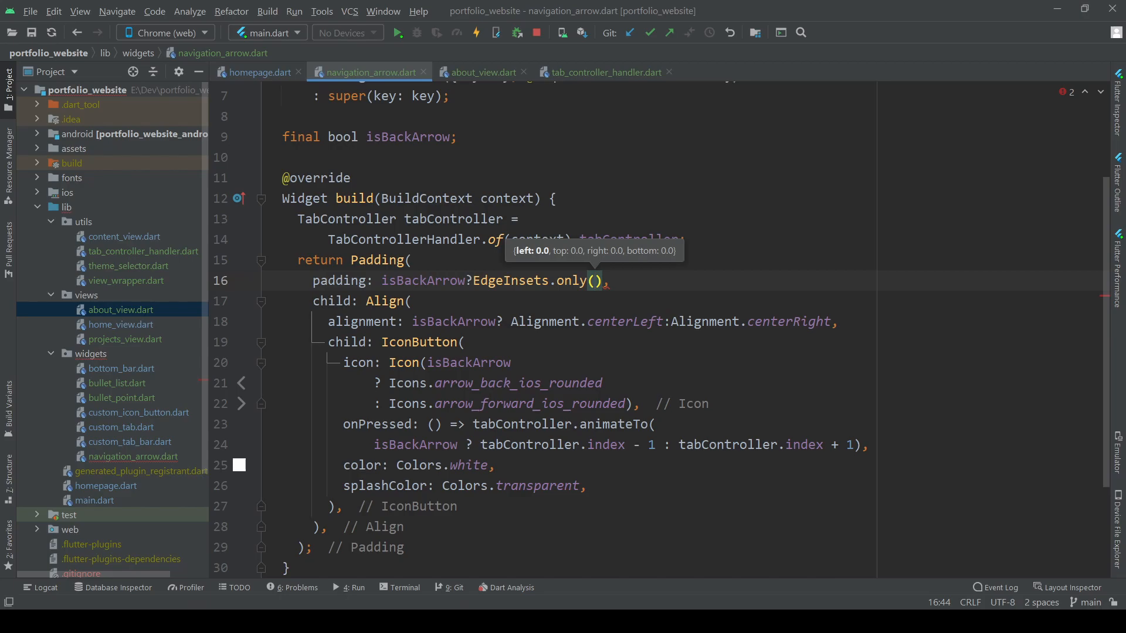
pyautogui.write('left:MediaQuery.of(context')
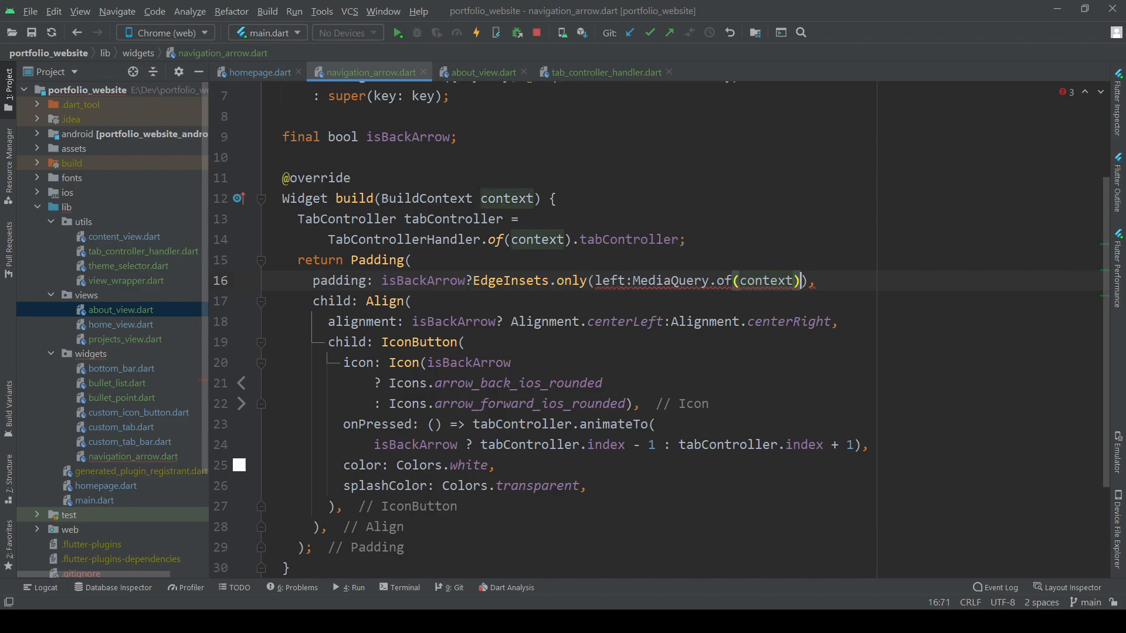
pyautogui.write('.size')
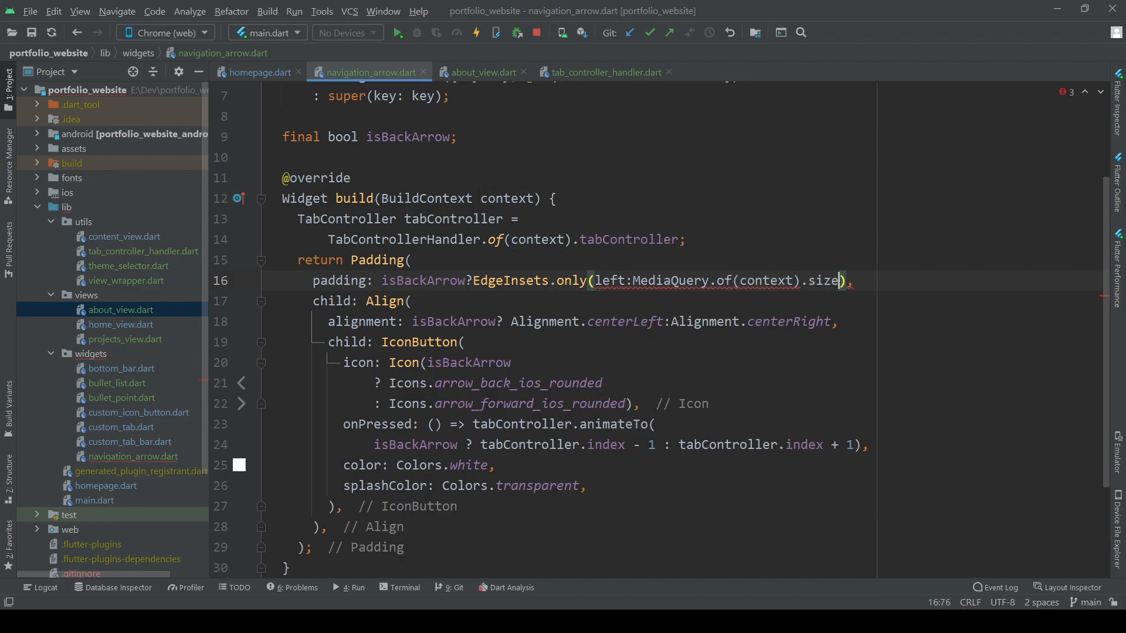
pyautogui.write('.width')
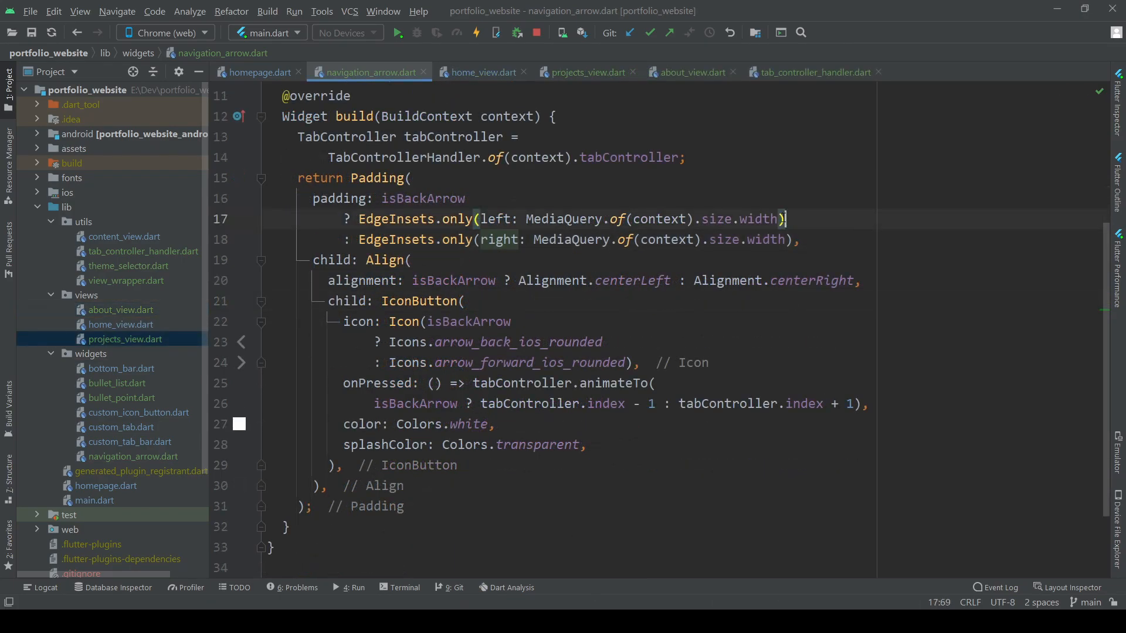
pyautogui.write('*0.01')
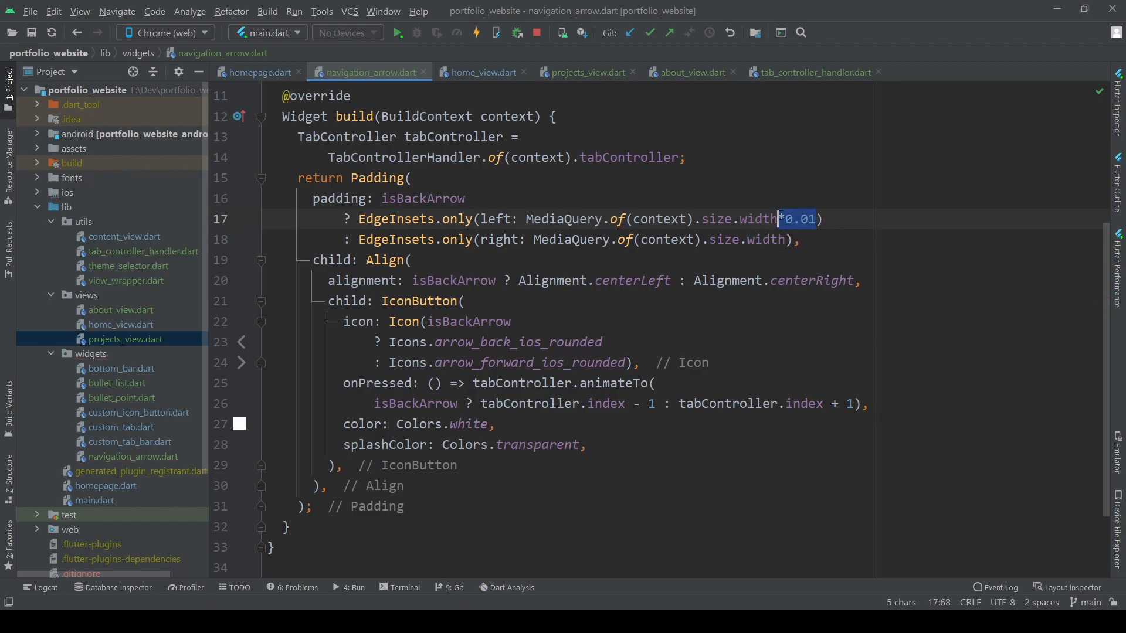
pyautogui.write('*0.01')
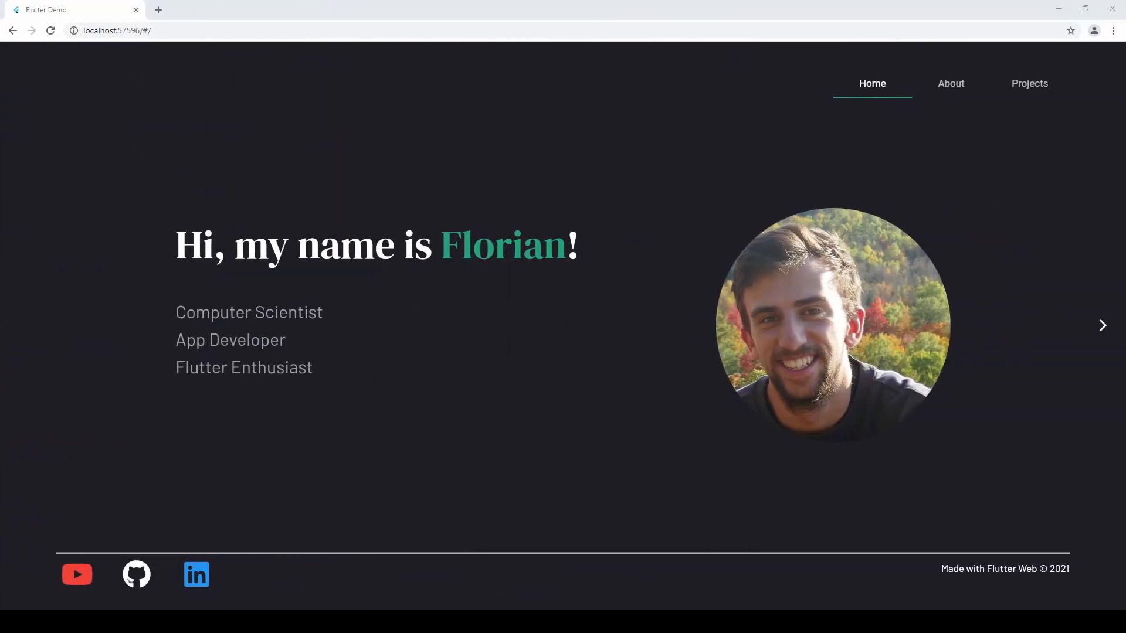
pyautogui.moveTo(808, 418)
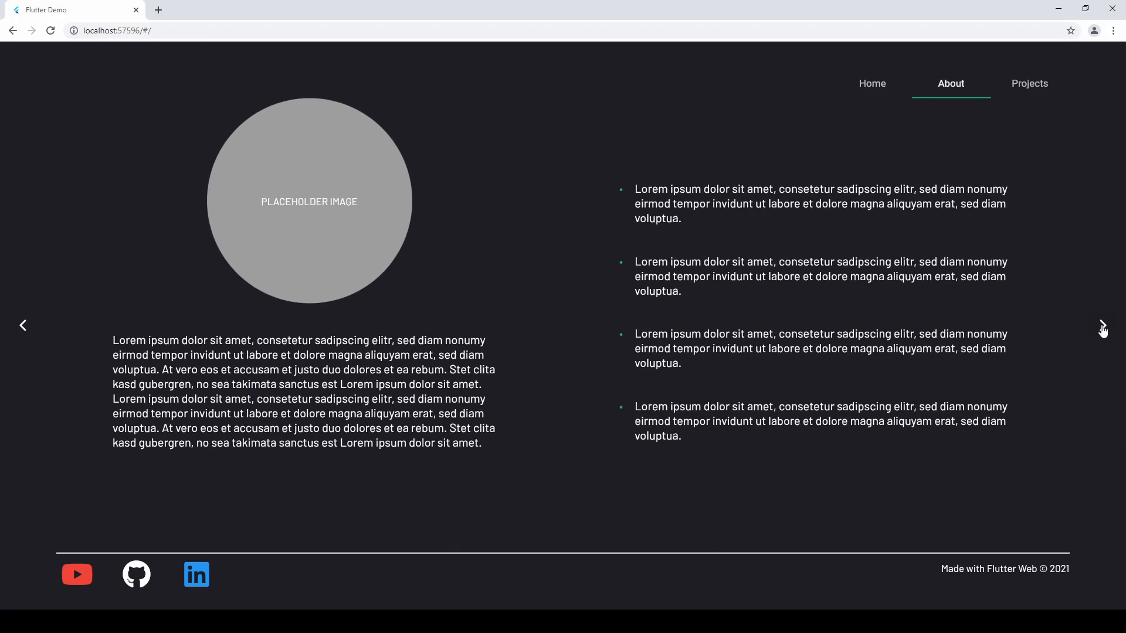
pyautogui.moveTo(522, 324)
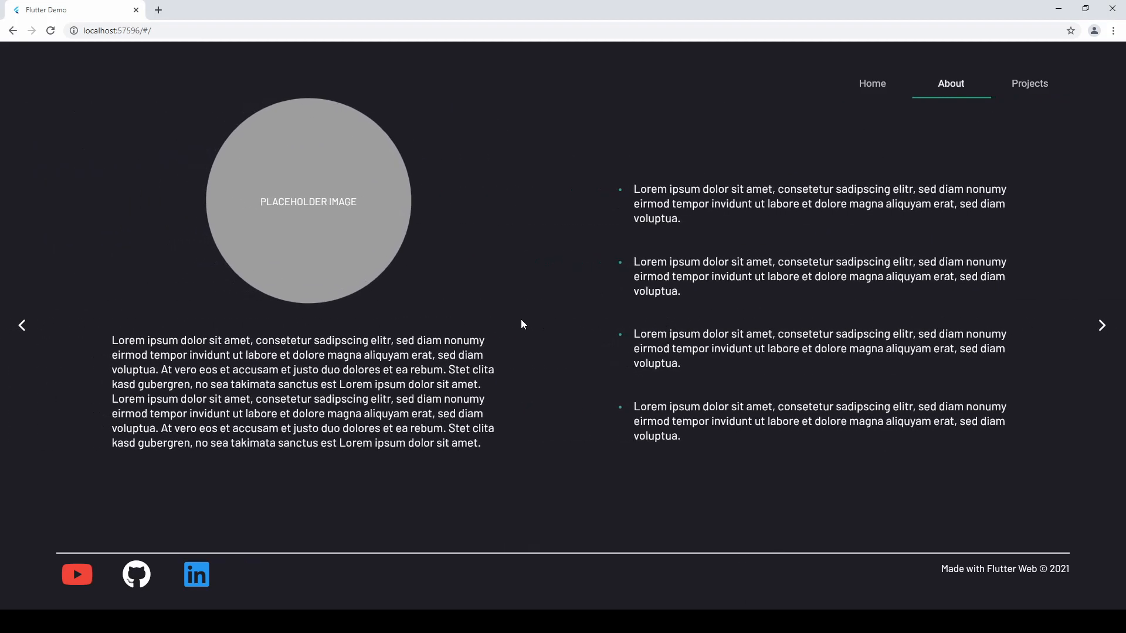
pyautogui.moveTo(1103, 325)
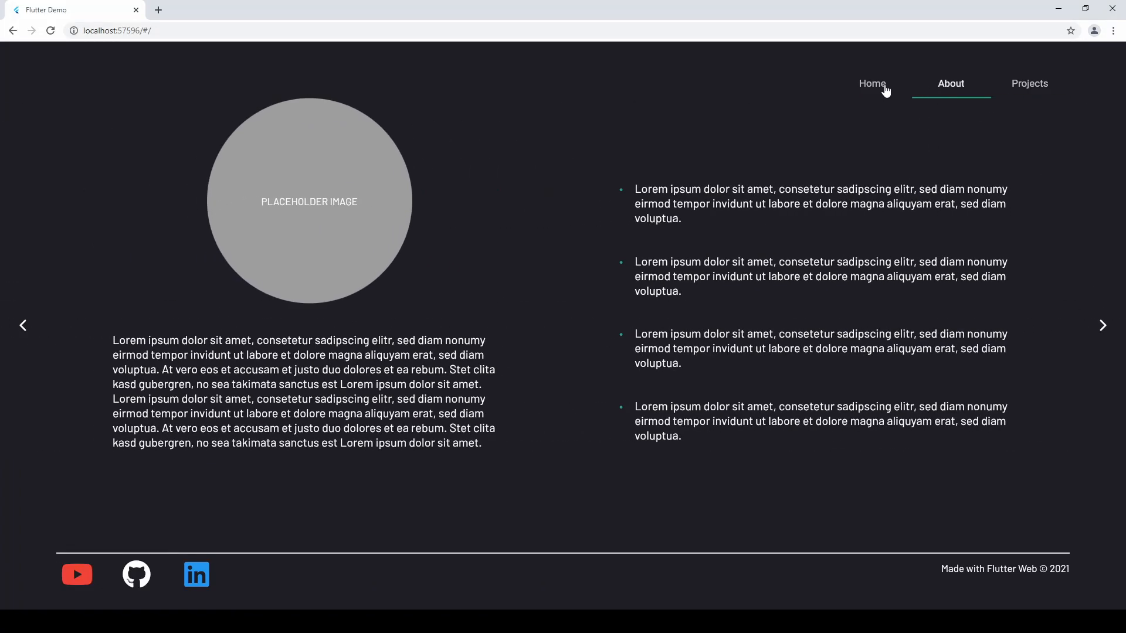
pyautogui.moveTo(943, 91)
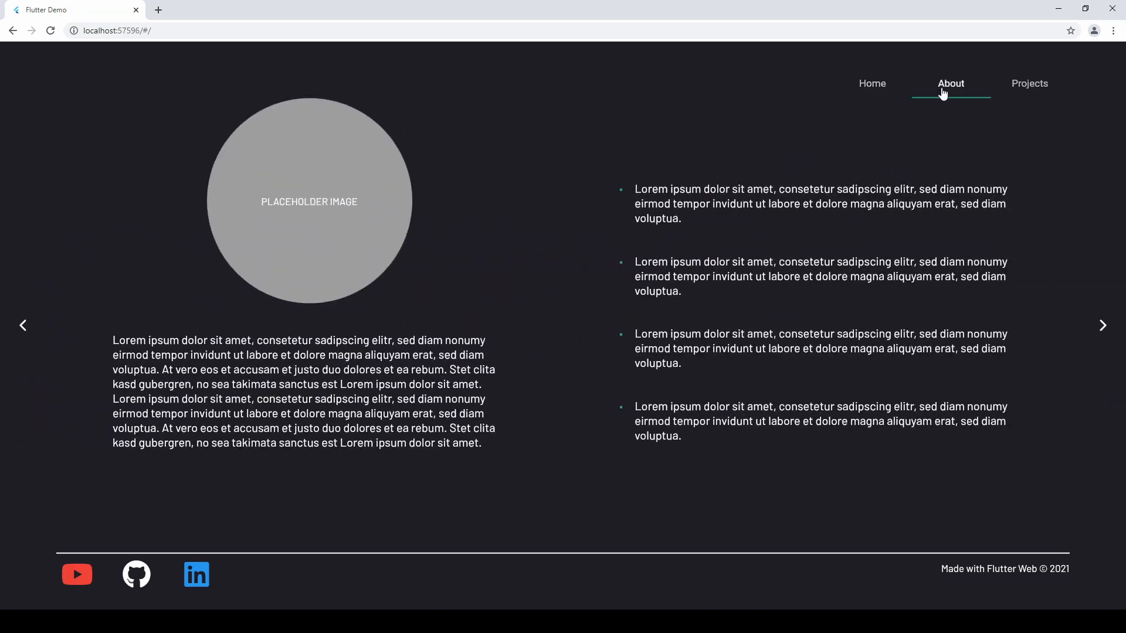
pyautogui.click(871, 83)
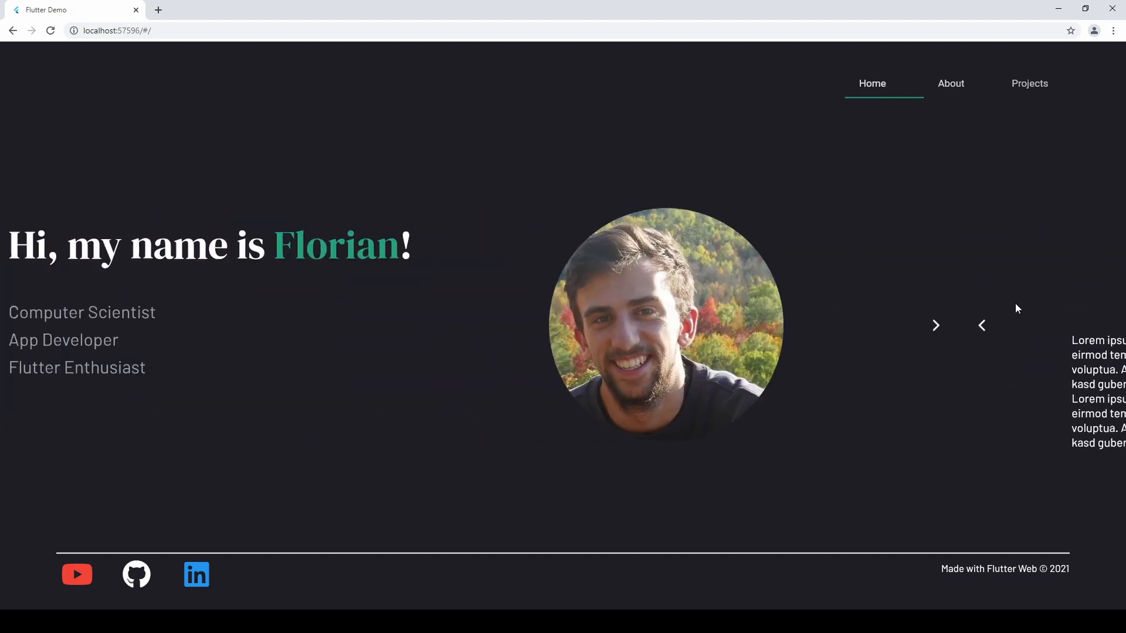
pyautogui.click(950, 84)
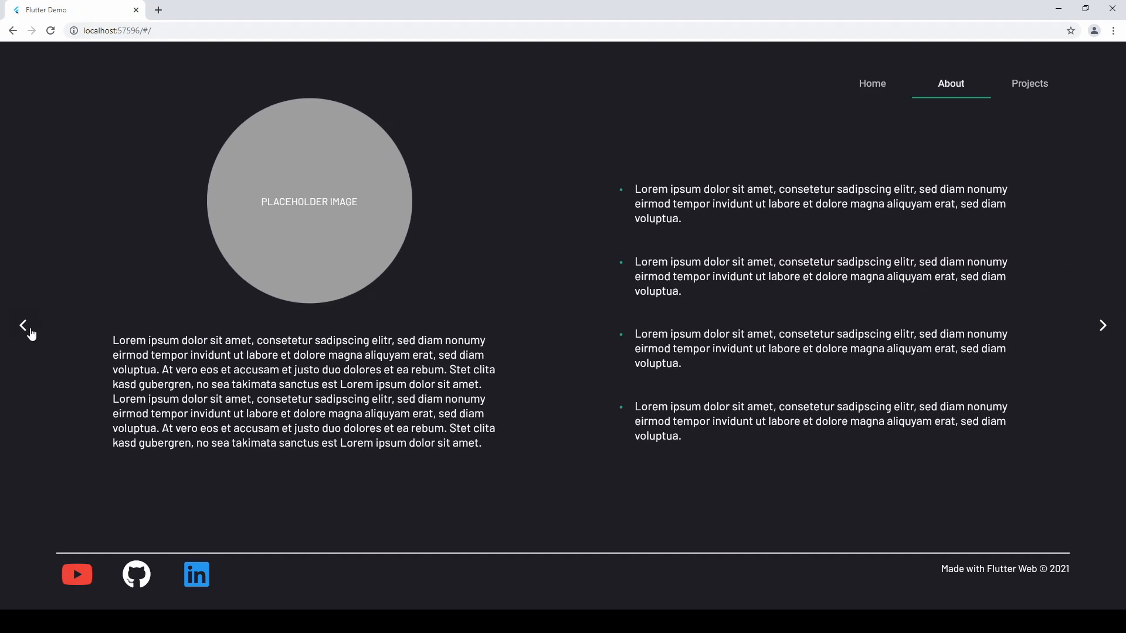
pyautogui.moveTo(1100, 328)
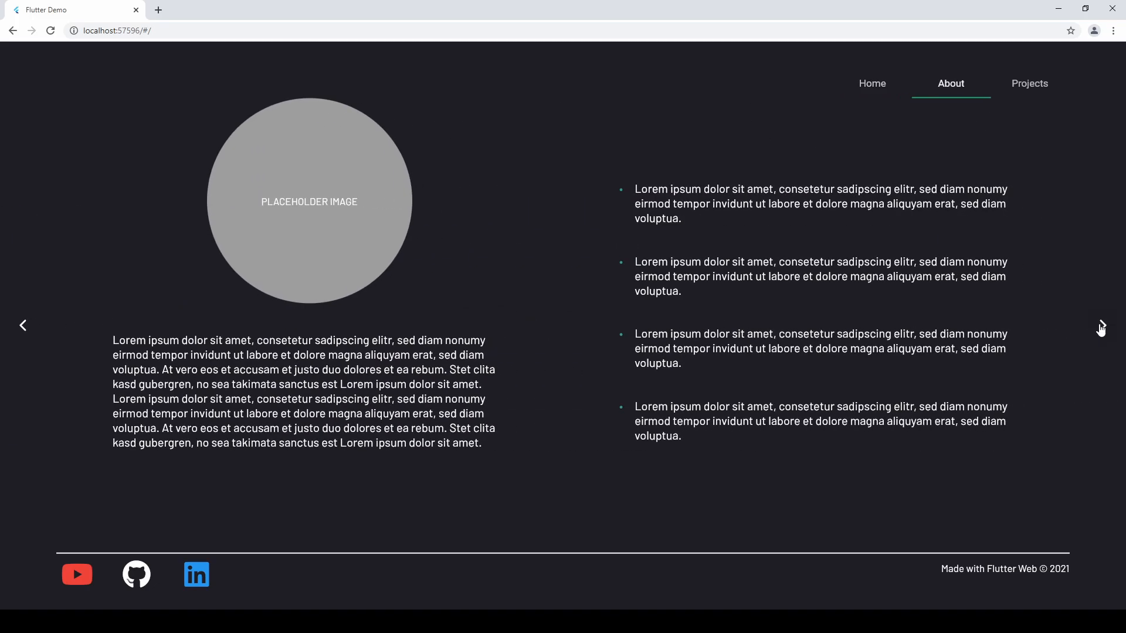
pyautogui.click(871, 83)
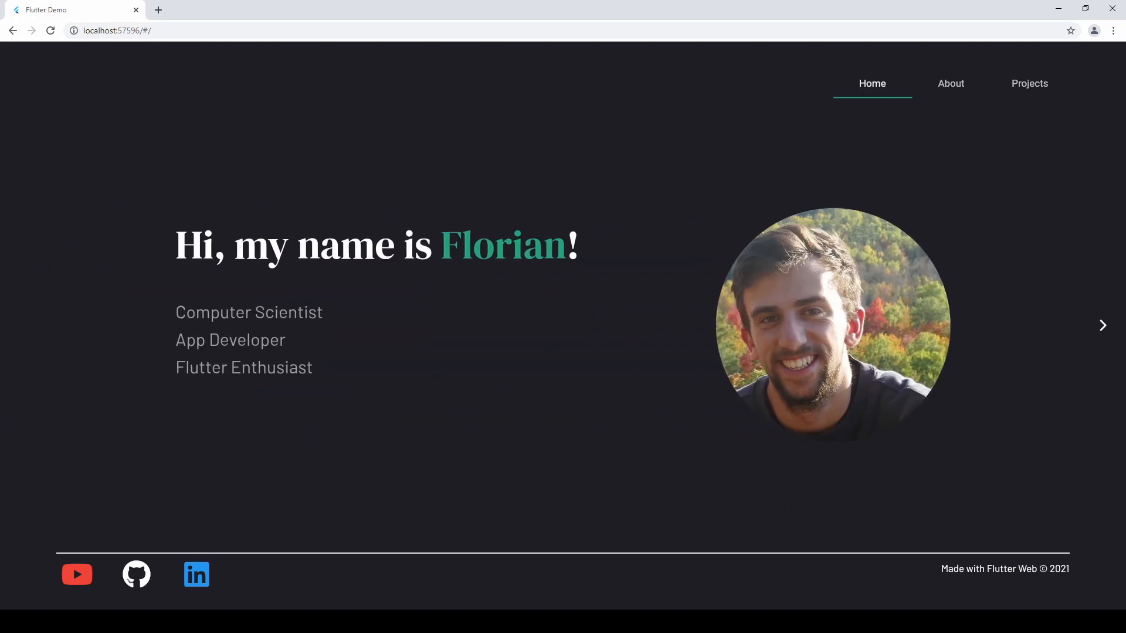